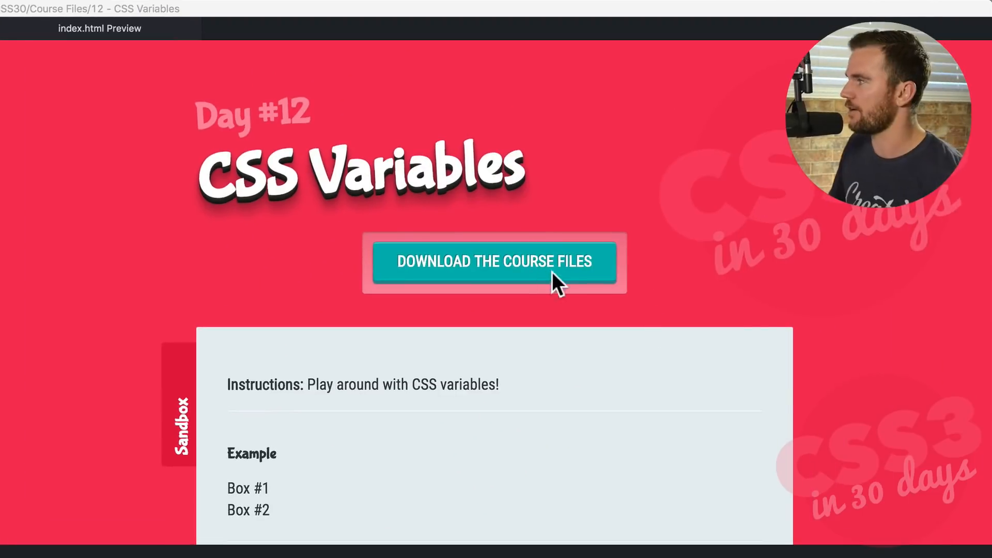
Scroll through index.html past the stylesheet links to the sandbox and final-result box markup
scroll(down, 3)
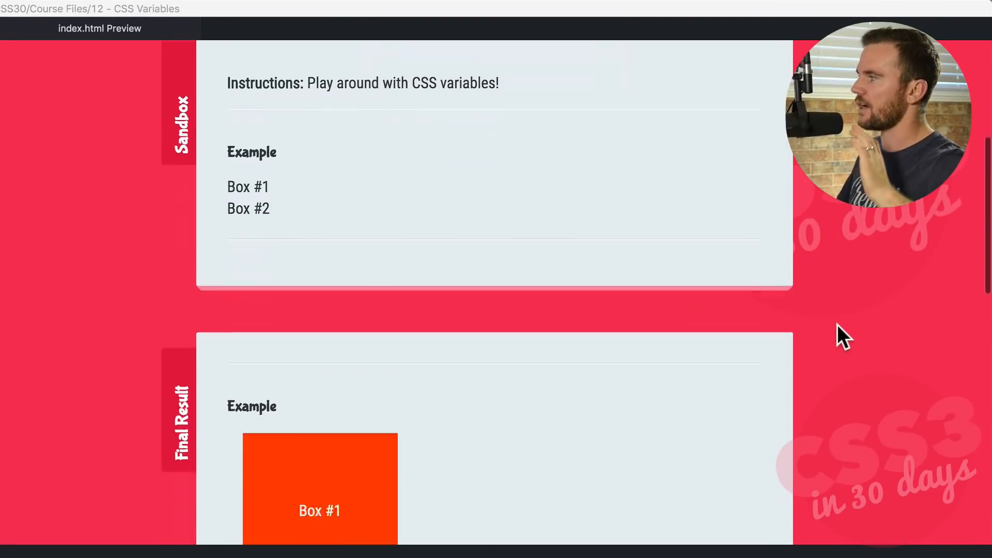
scroll(down, 3)
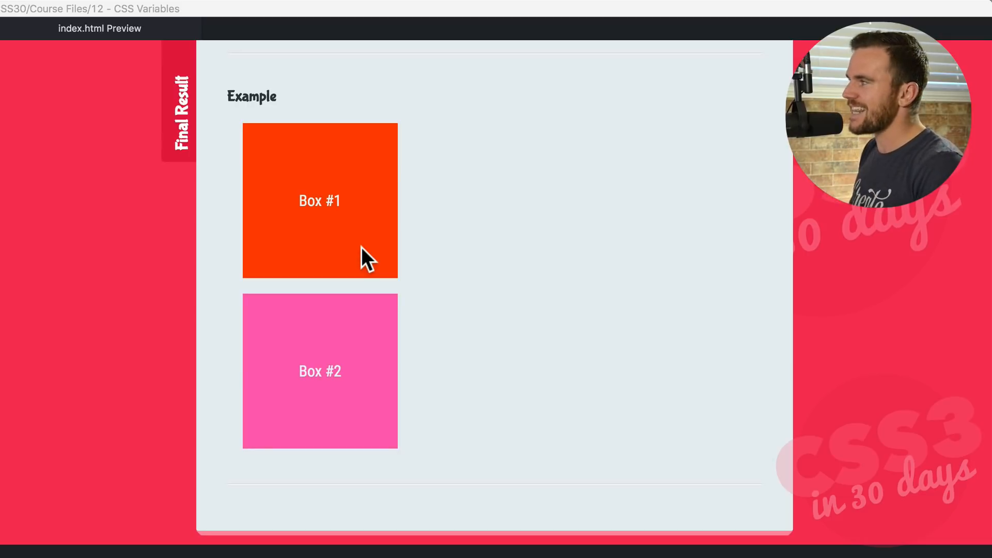
mouse_move(407, 244)
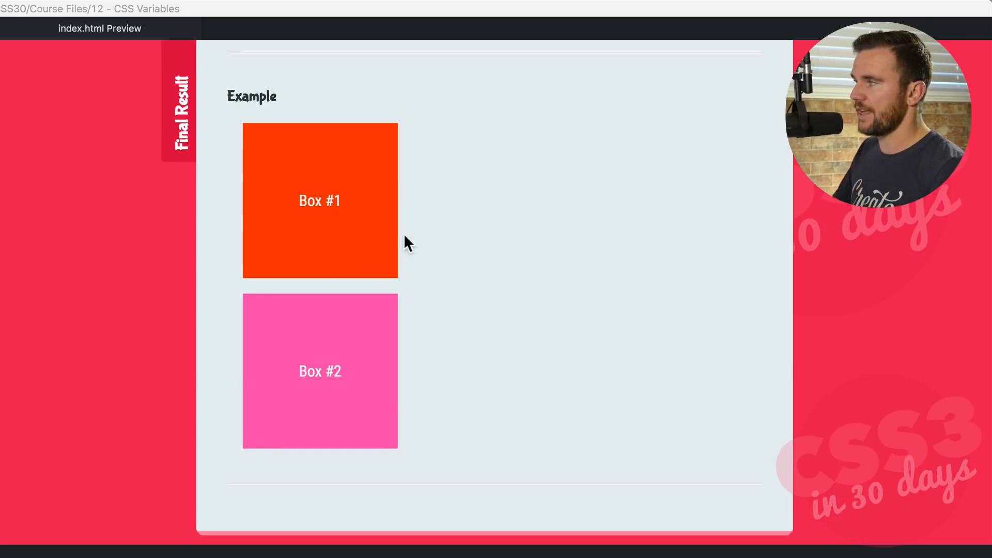
mouse_move(394, 314)
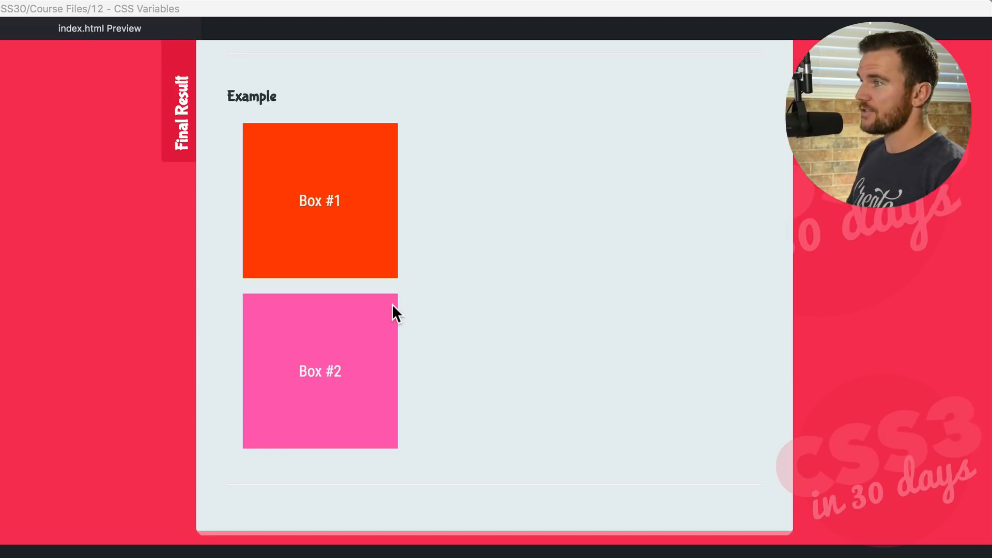
mouse_move(462, 295)
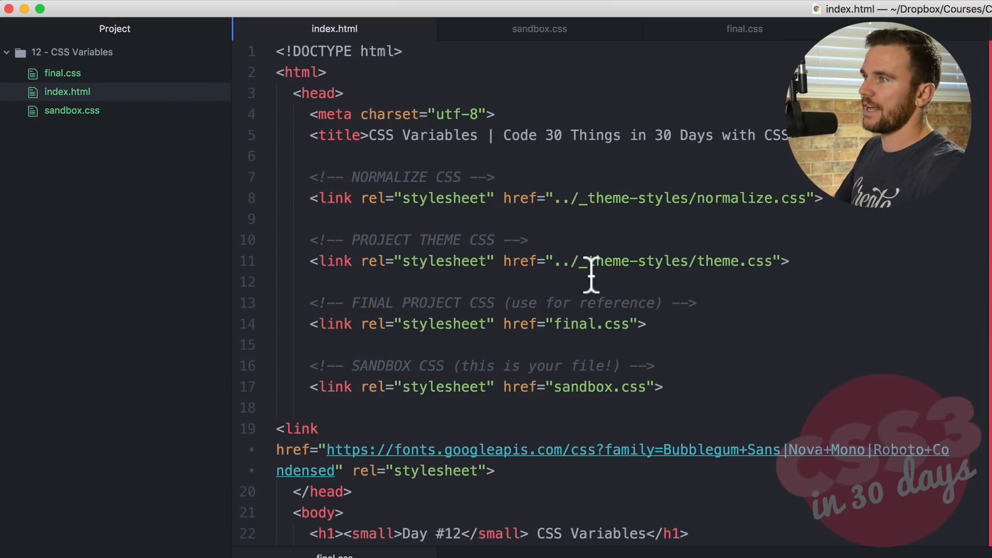
mouse_move(74, 162)
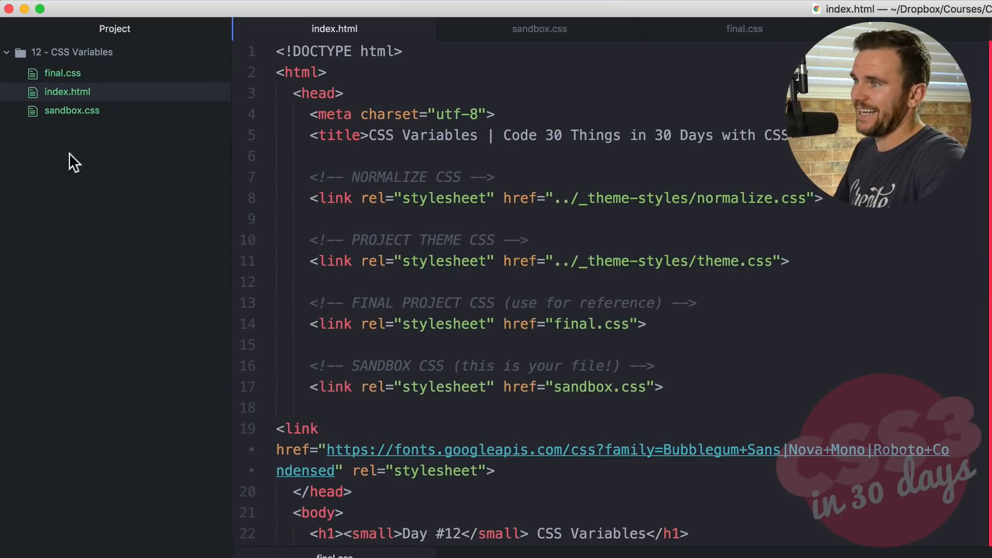
mouse_move(514, 283)
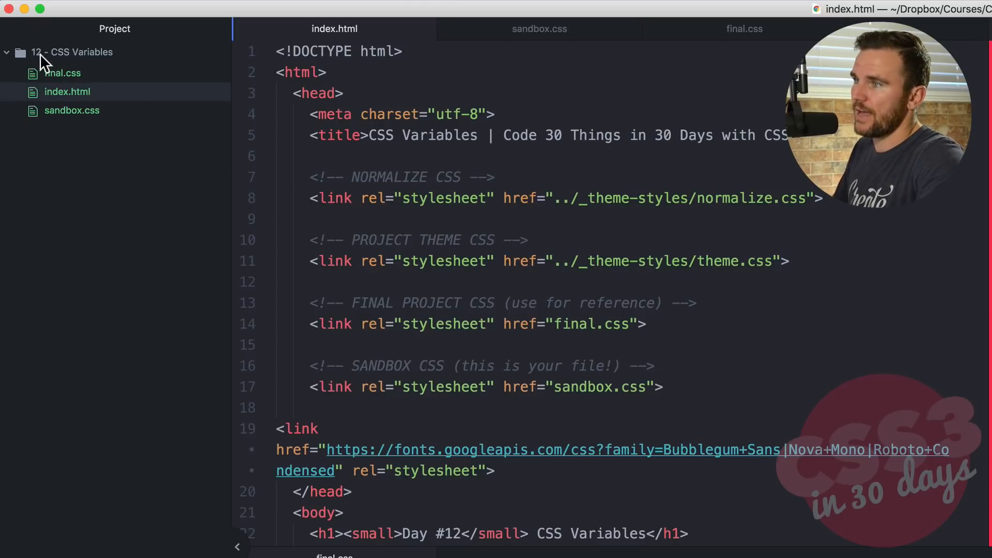
mouse_move(105, 111)
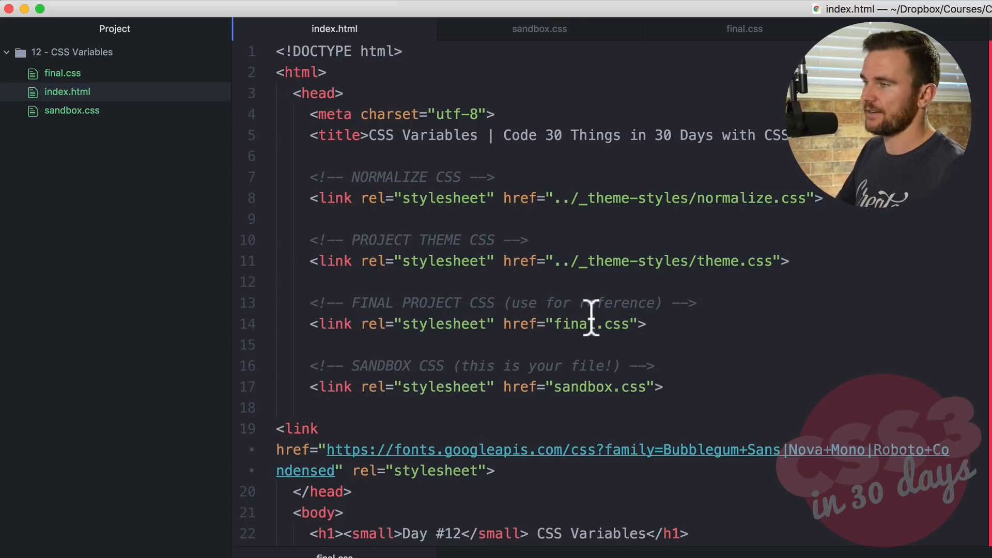
scroll(down, 3)
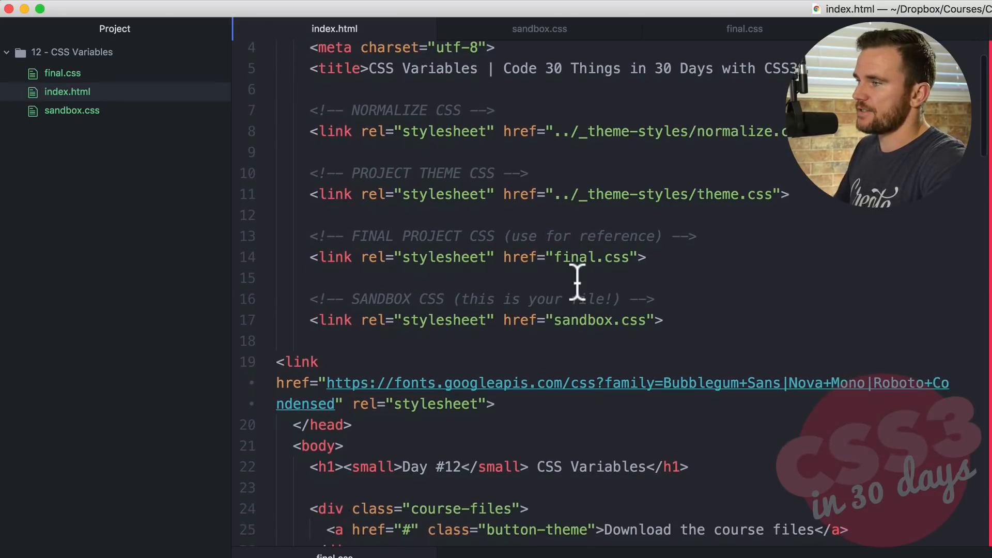
scroll(down, 3)
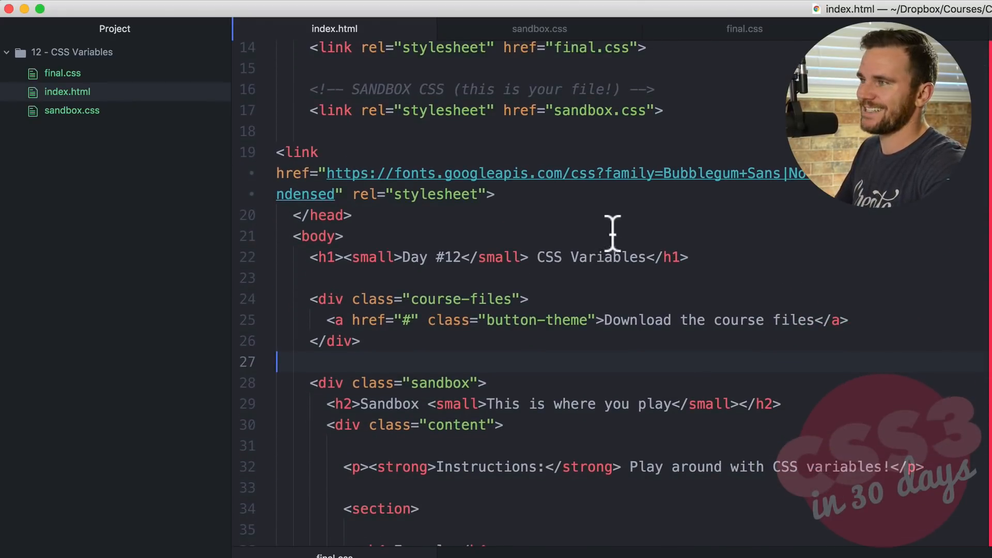
scroll(down, 3)
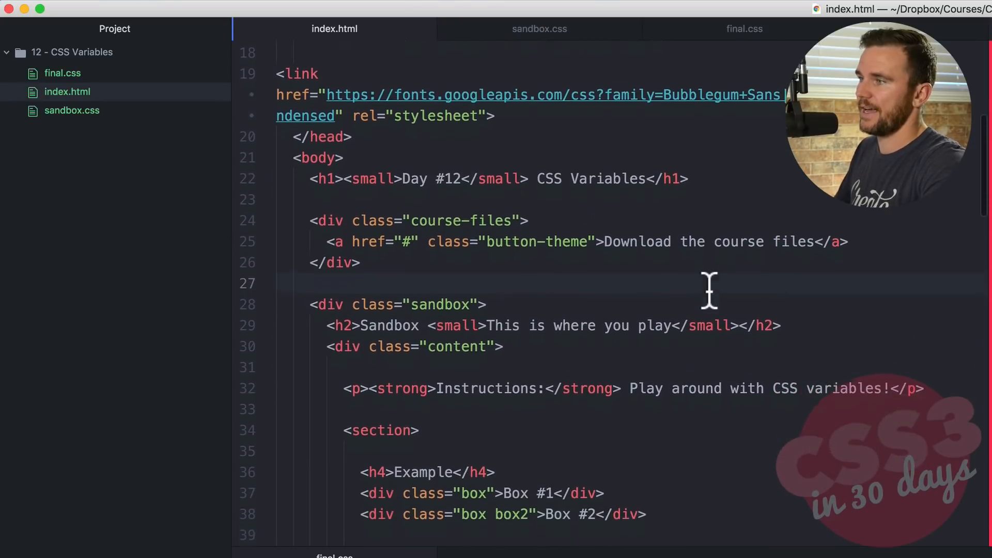
scroll(down, 3)
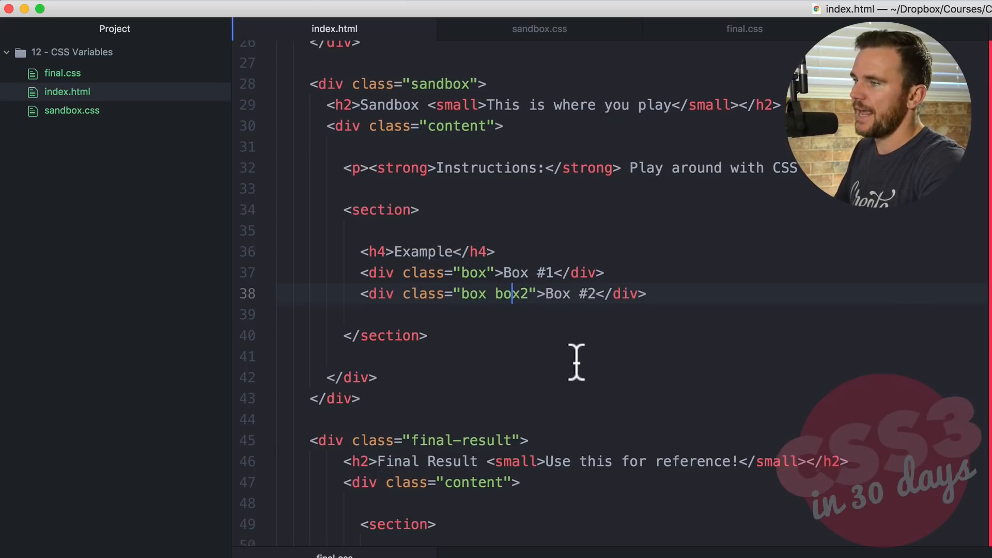
scroll(down, 3)
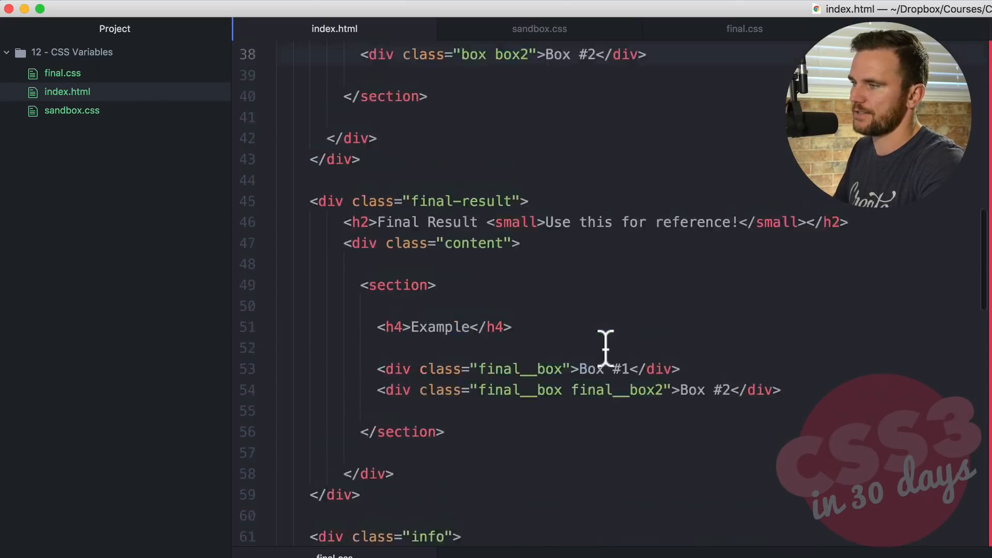
scroll(up, 3)
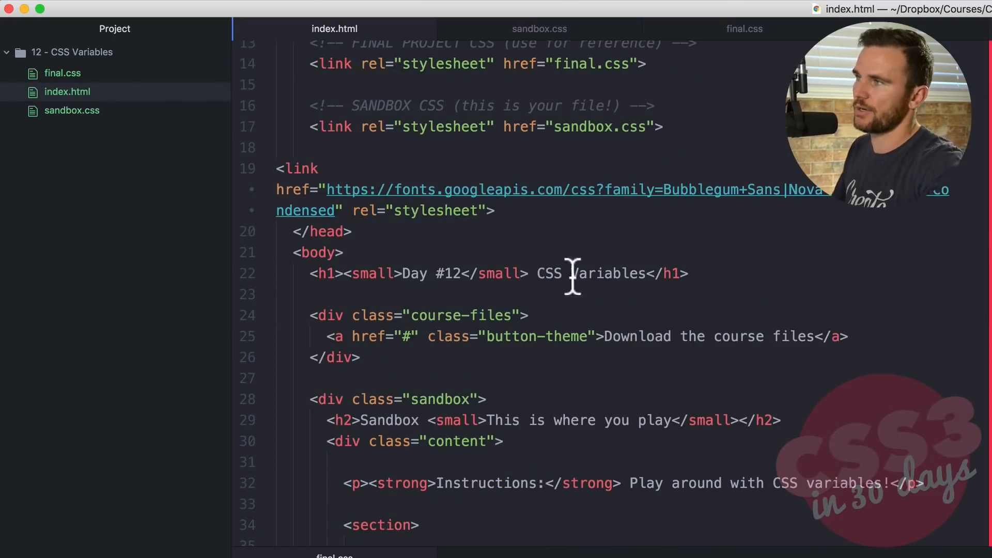
Review final.css: the .final-result custom properties and the var()/calc() rules in .final__box
click(745, 29)
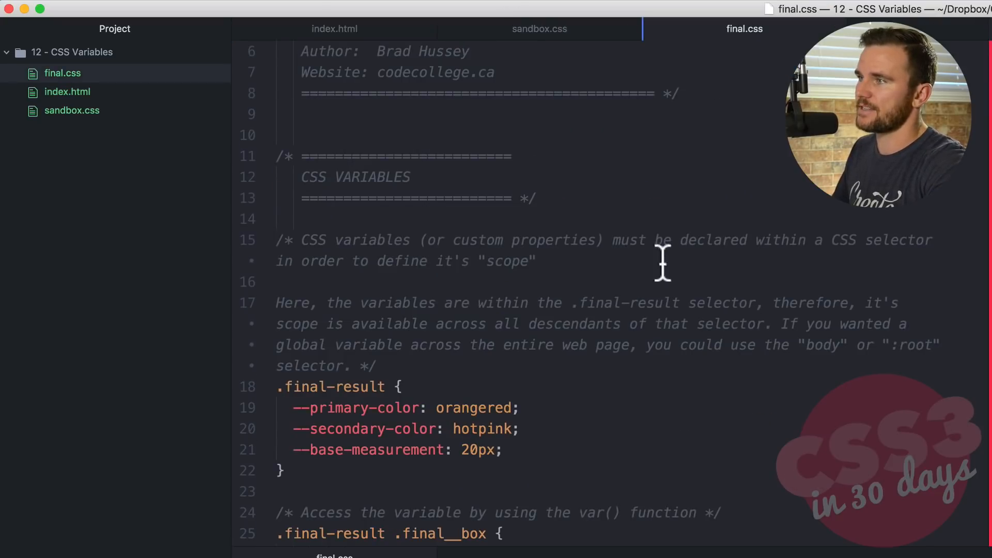
mouse_move(545, 303)
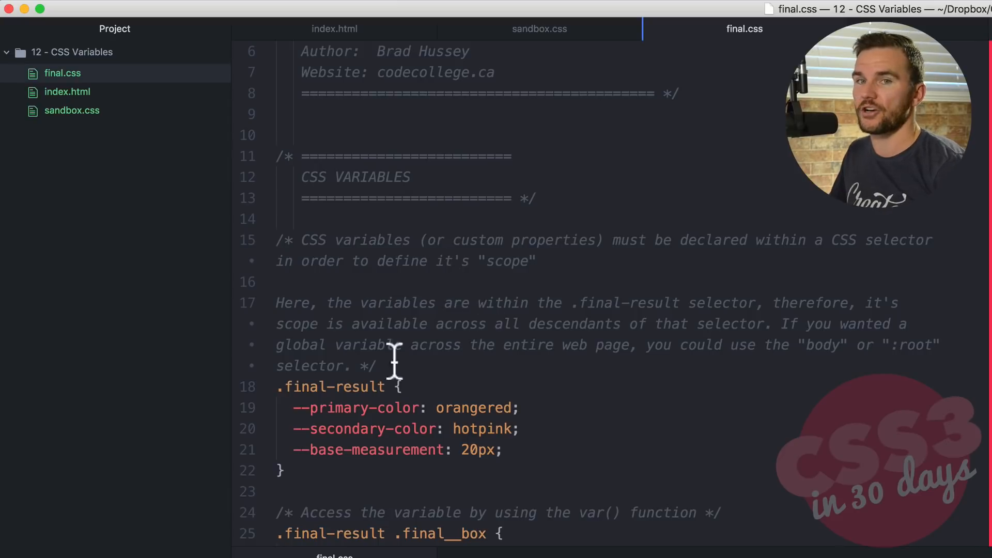
scroll(down, 3)
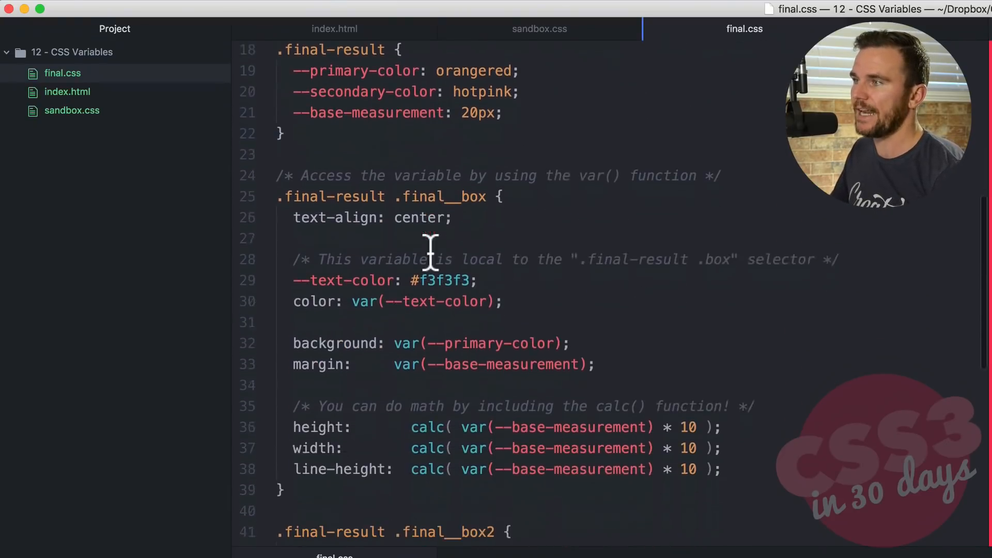
scroll(down, 3)
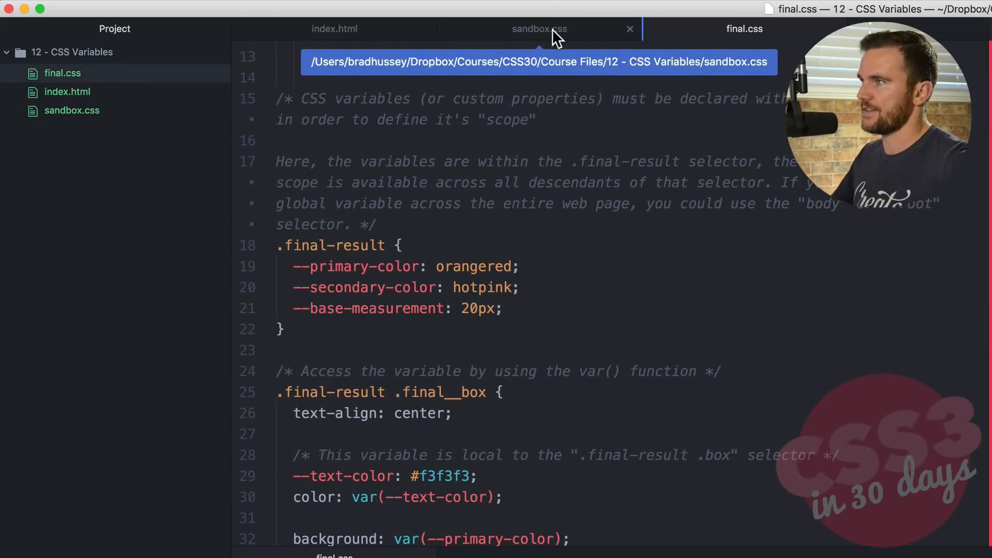
In sandbox.css add an empty .sandbox { } rule below the header comment
click(539, 29)
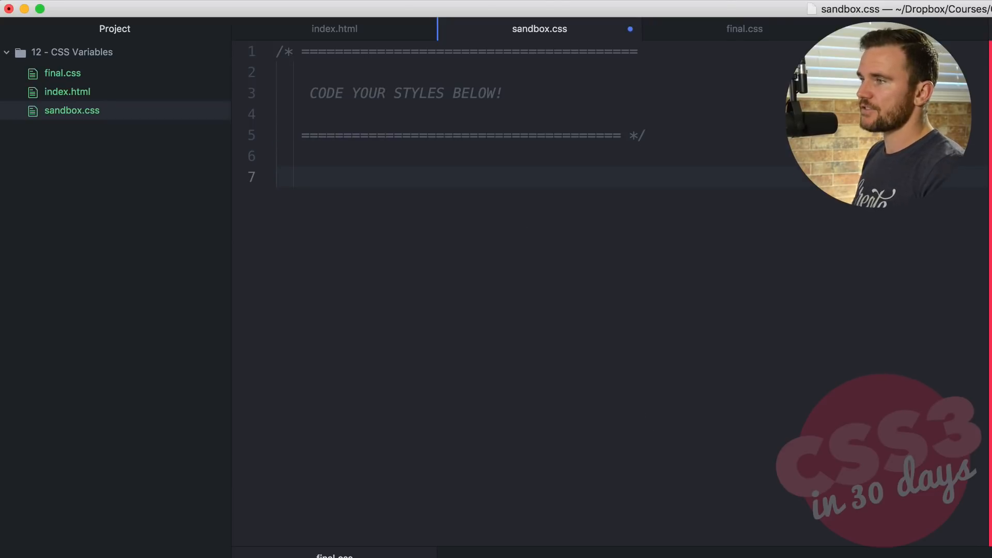
text(.s)
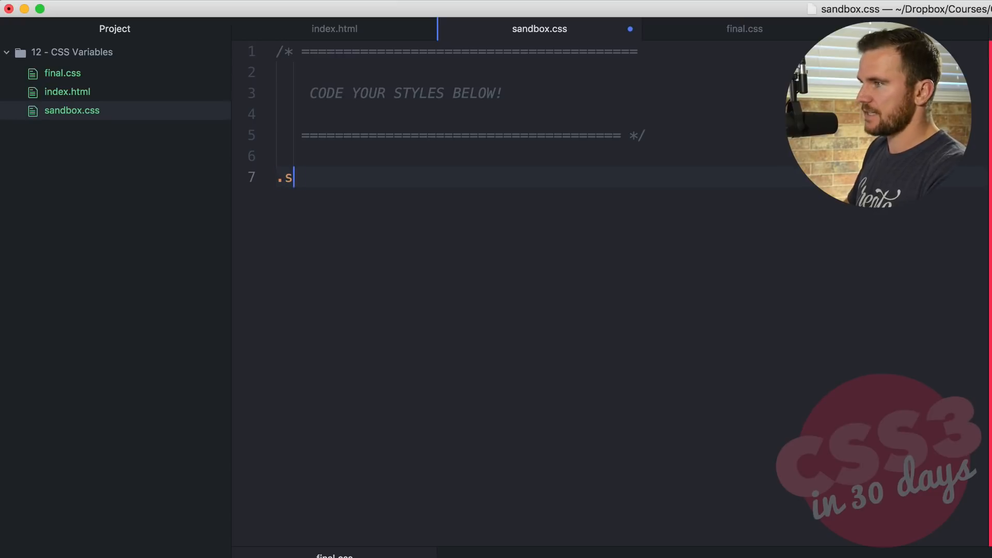
text(andbox {)
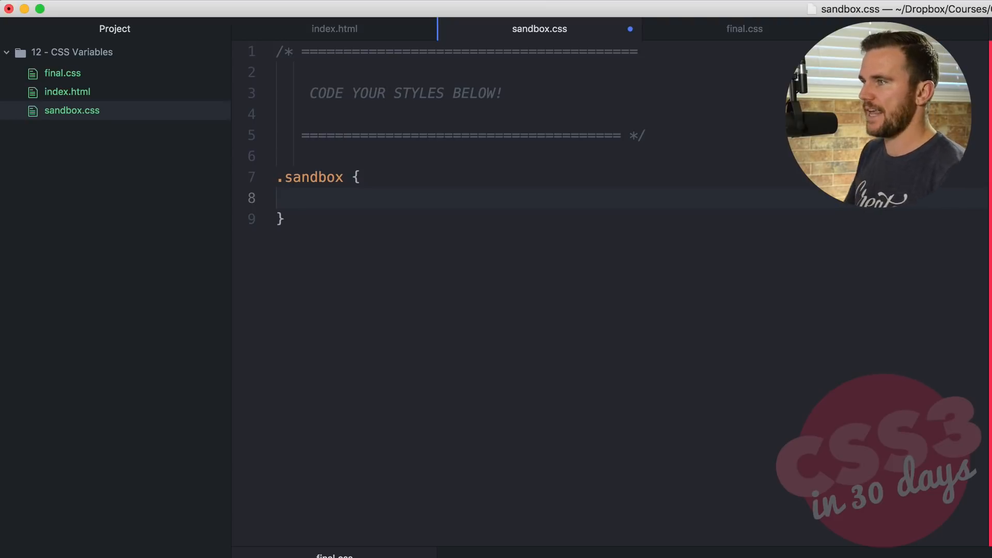
click(293, 198)
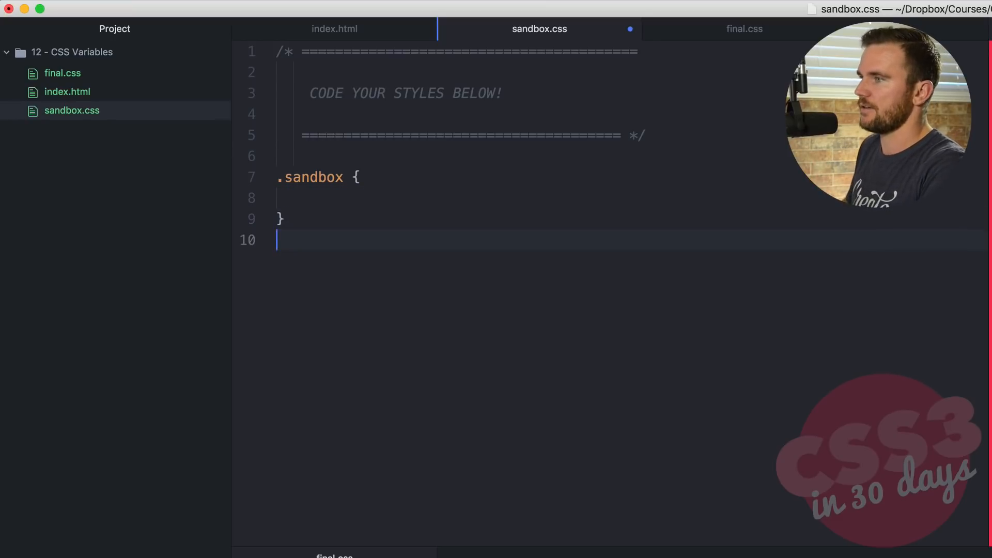
text(body {)
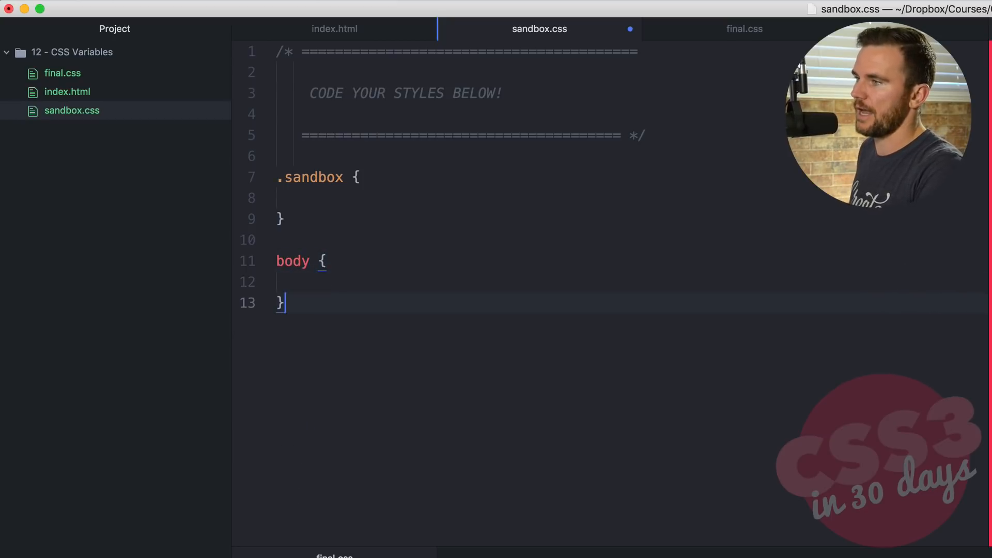
text(:roo)
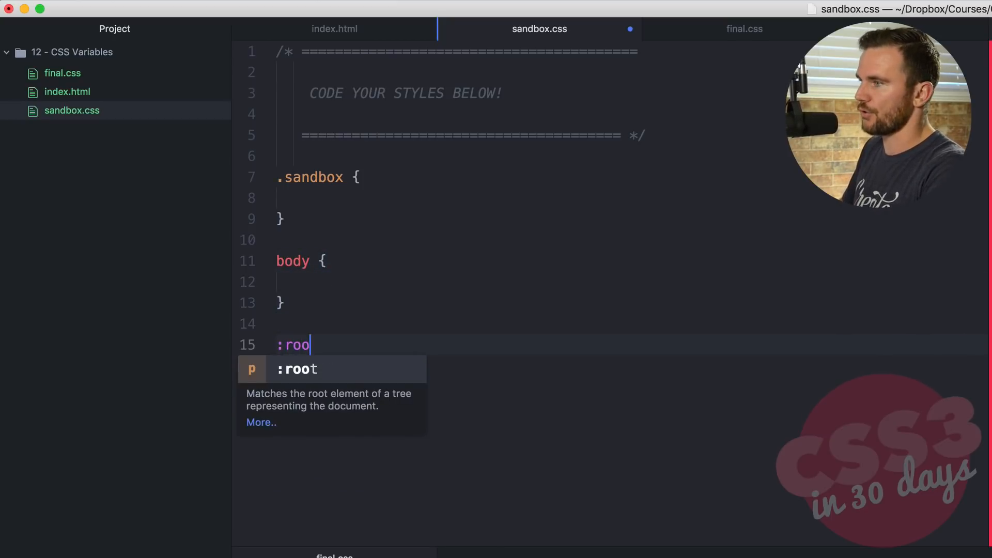
text(t)
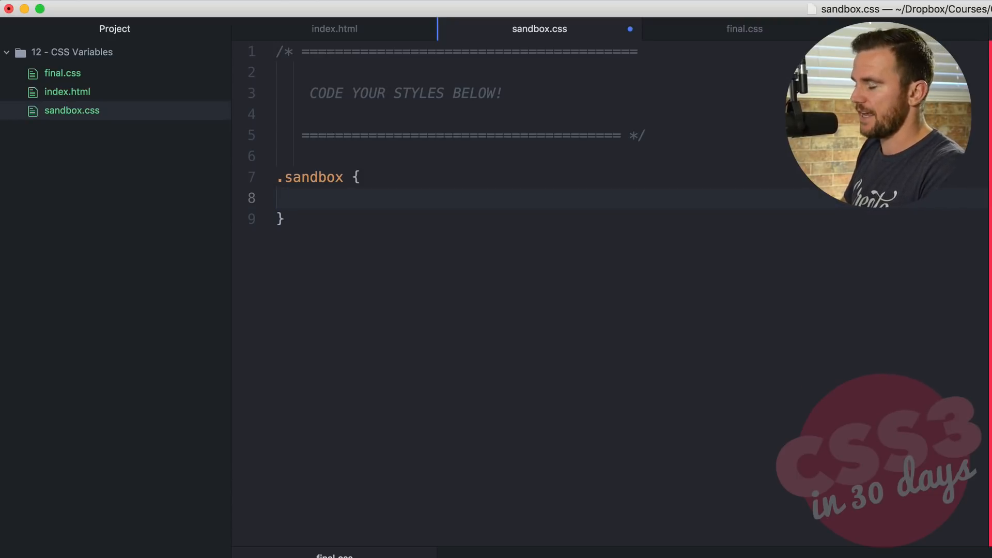
Declare --primary-color: orangered, --secondary-color: hotpink and --base-measurement: 20px inside .sandbox
click(317, 199)
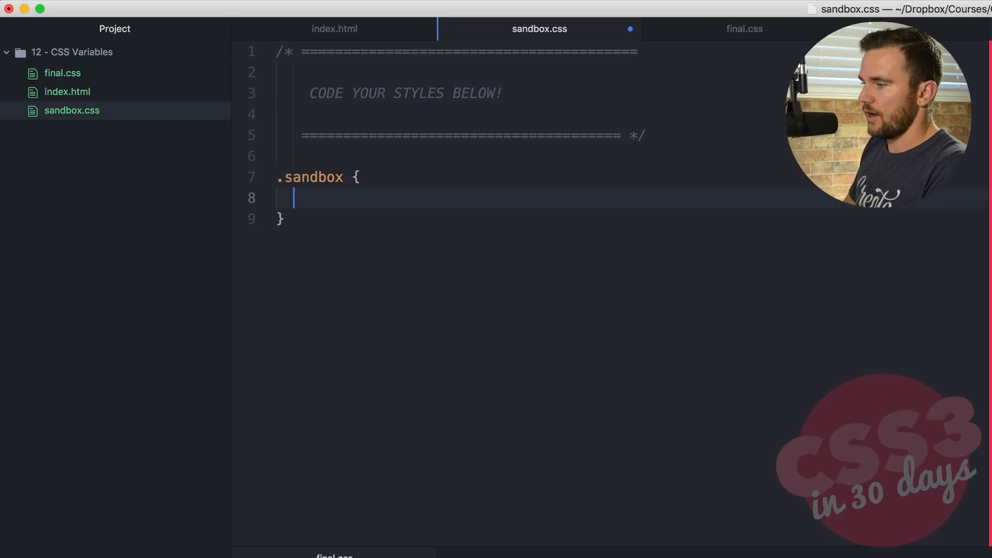
text(--primary-co)
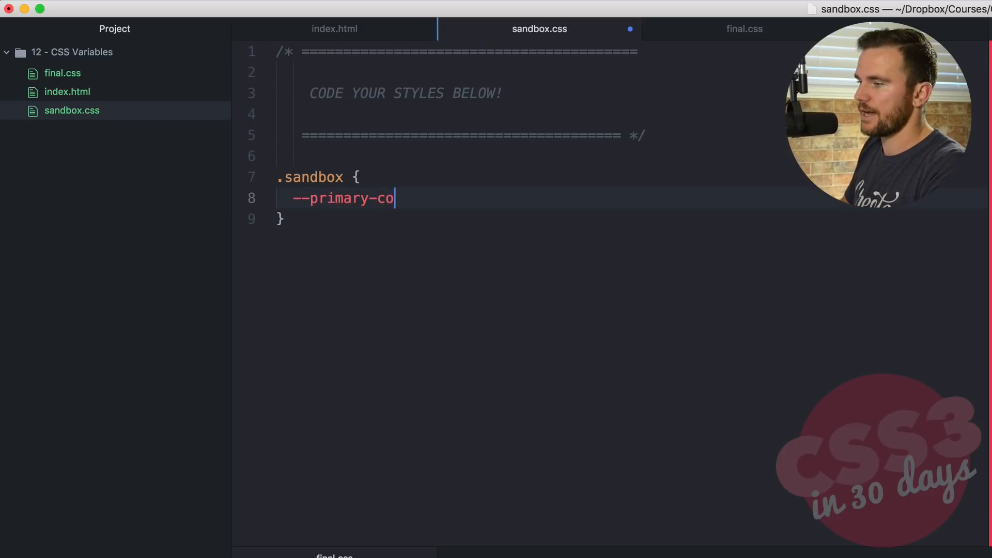
text(lor: ora)
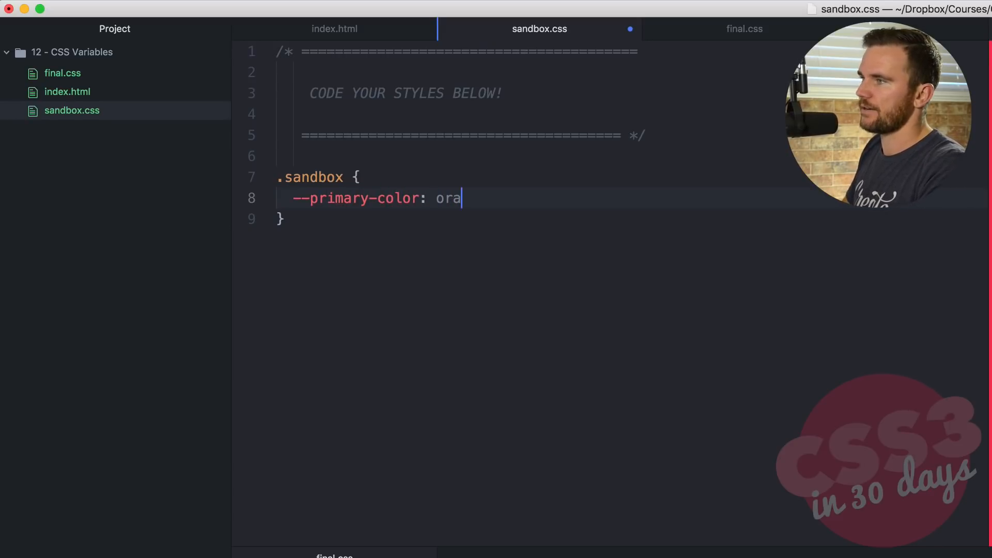
text(ngered;)
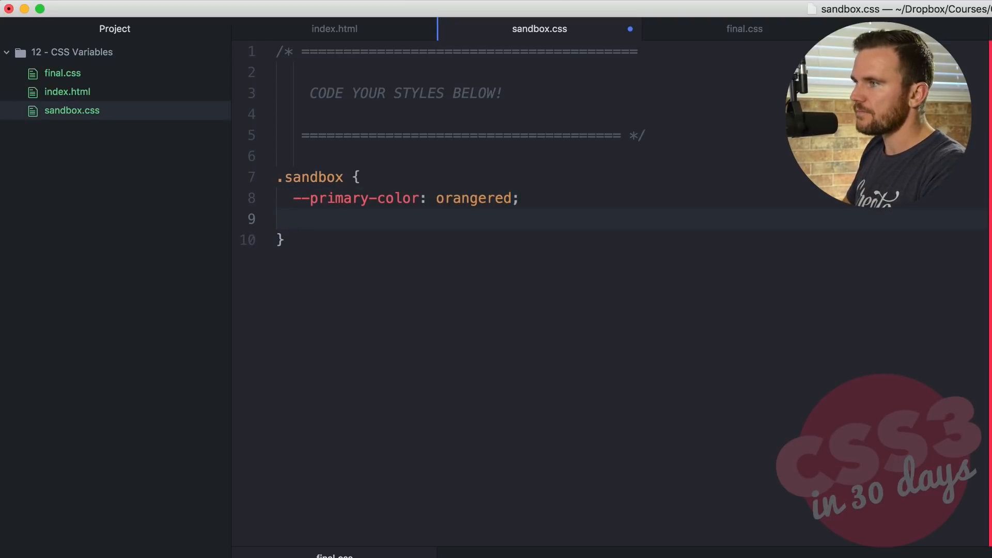
text(--)
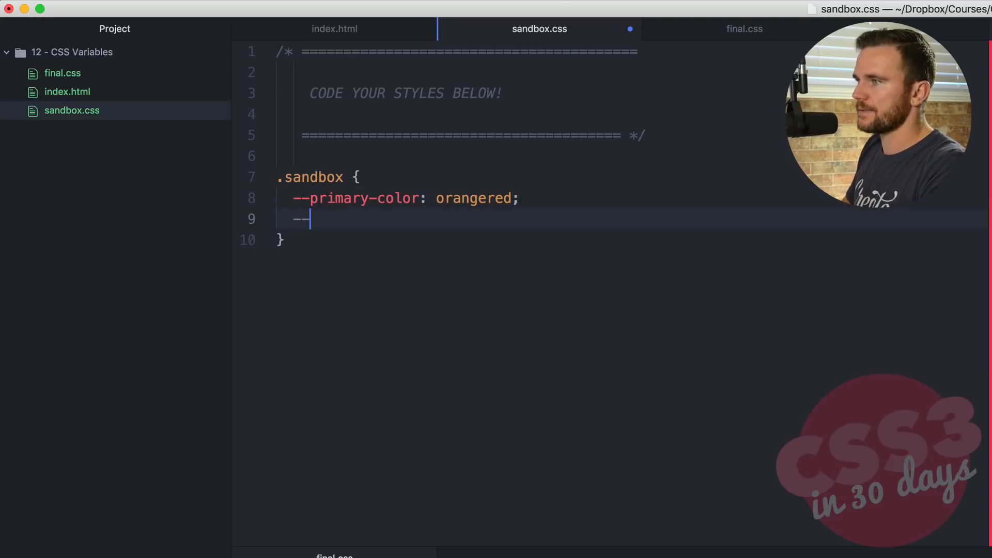
text(secondary)
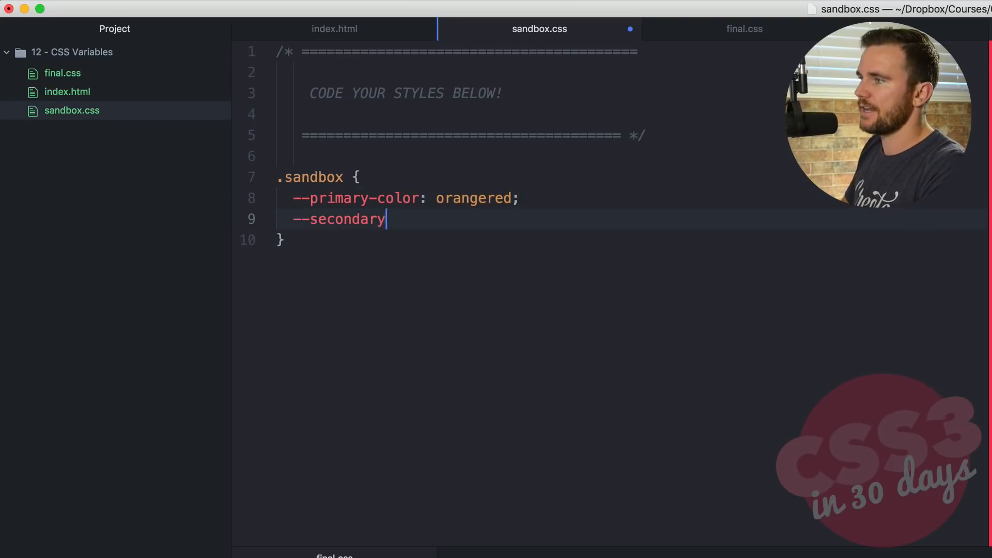
text(-color:)
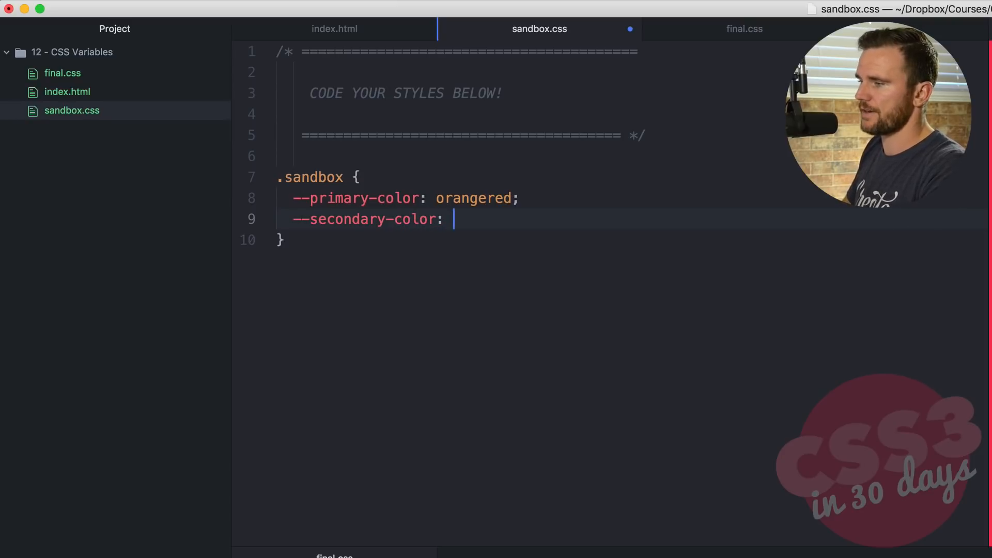
text(hotpink;)
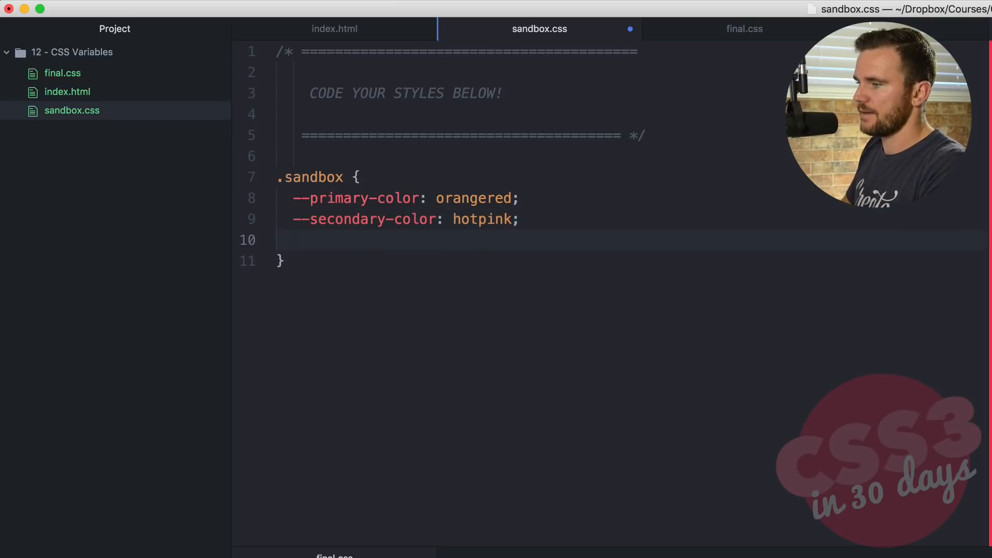
text(--base)
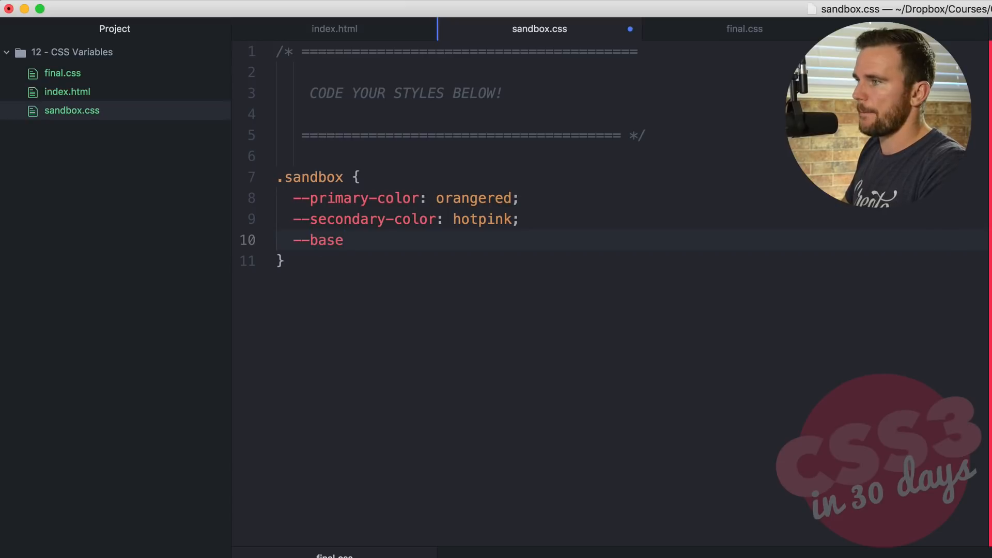
text(-measurement)
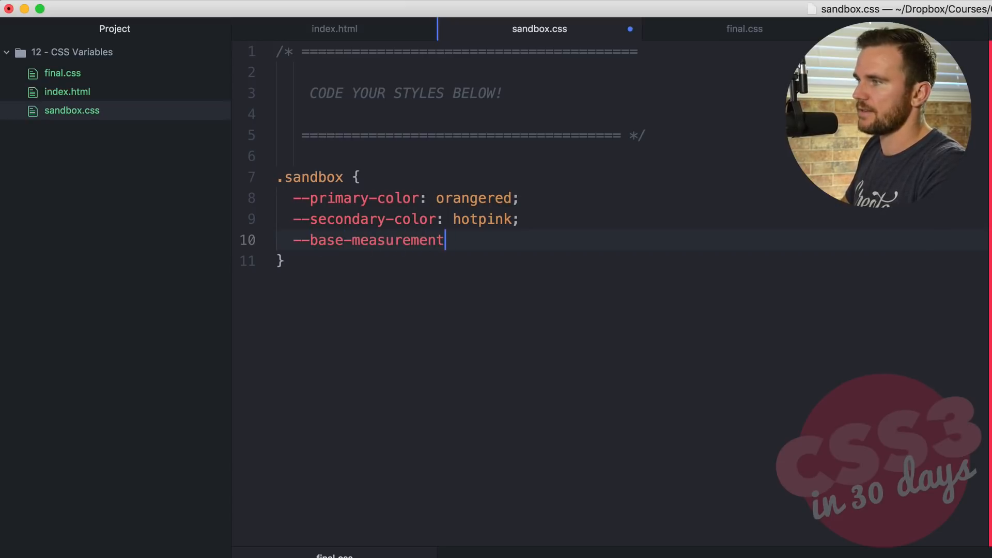
text(: 20px;)
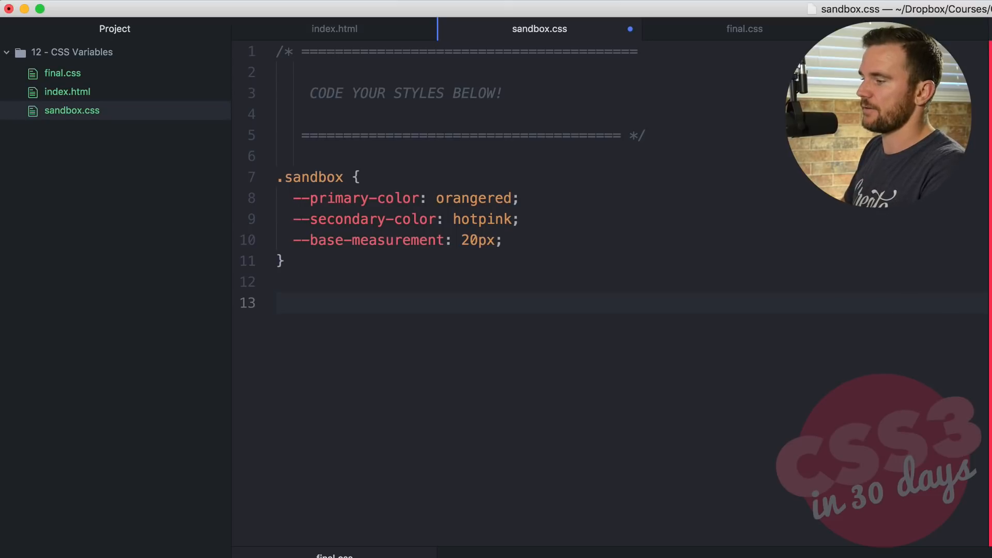
Create a .sandbox .box rule with text-align: center
text(.)
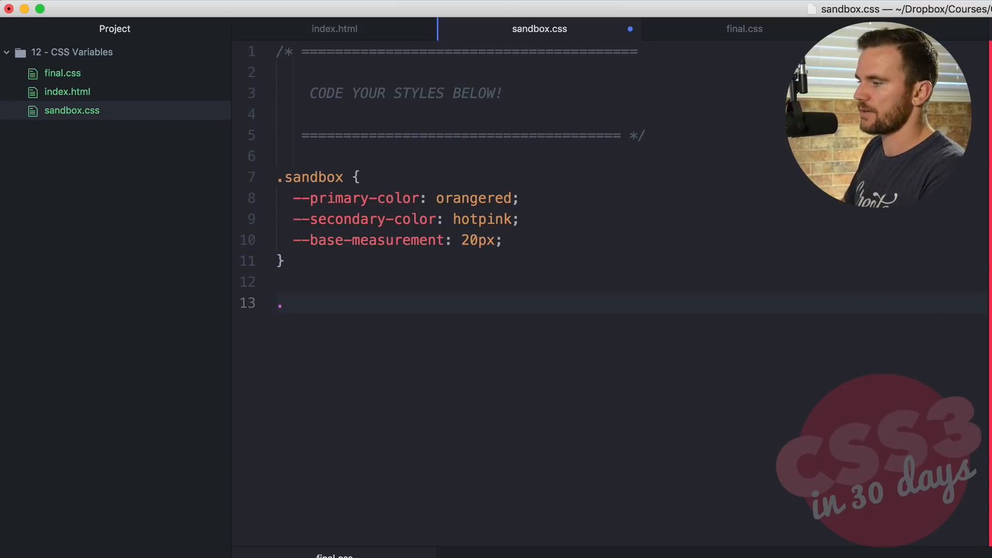
text(sandbox .)
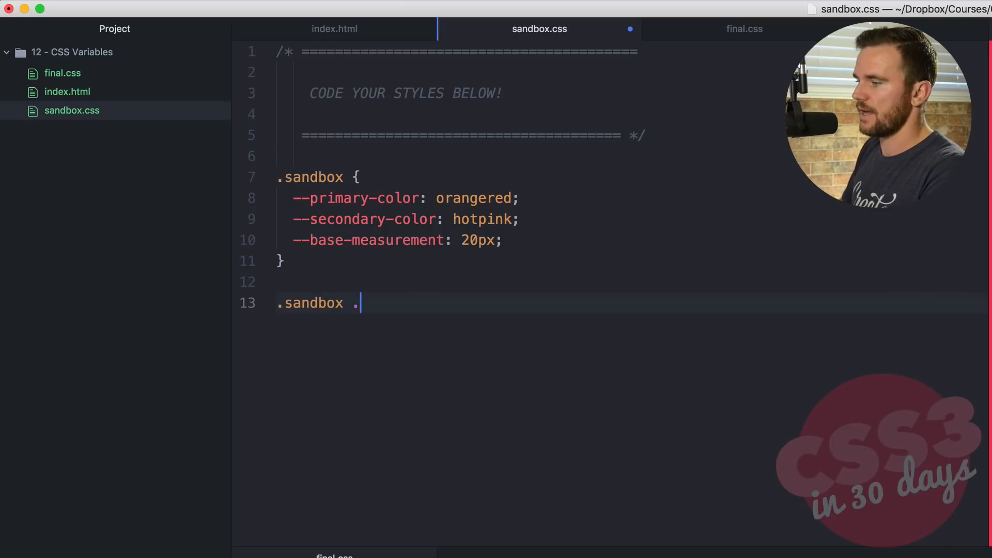
text(box {)
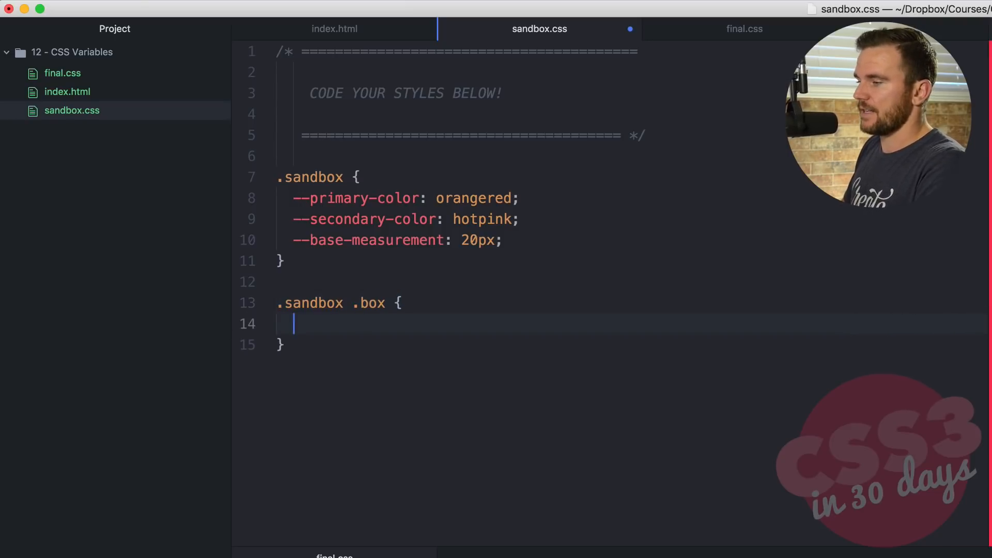
text(text-align: center;)
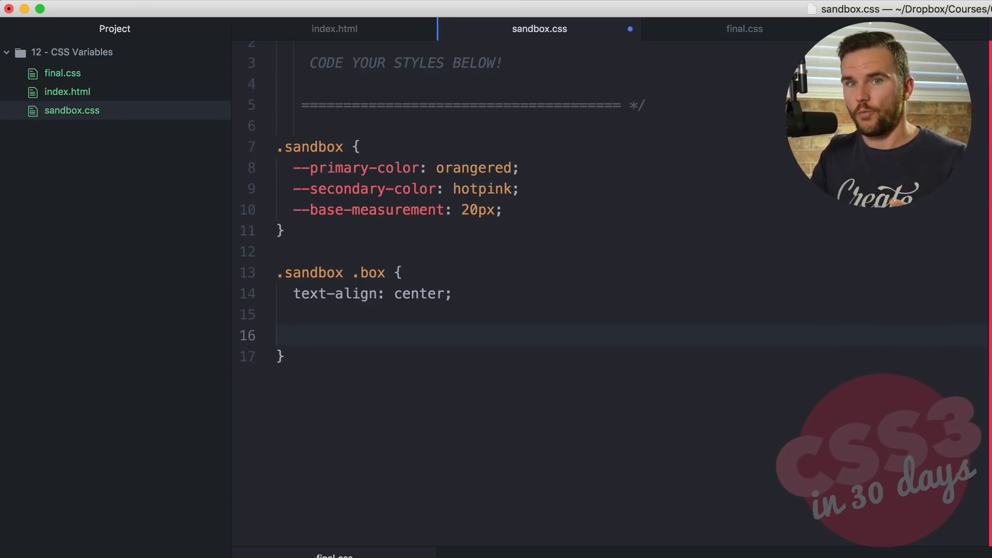
Add a --text-color: #f3f3f3 custom property to the .sandbox .box rule
click(294, 334)
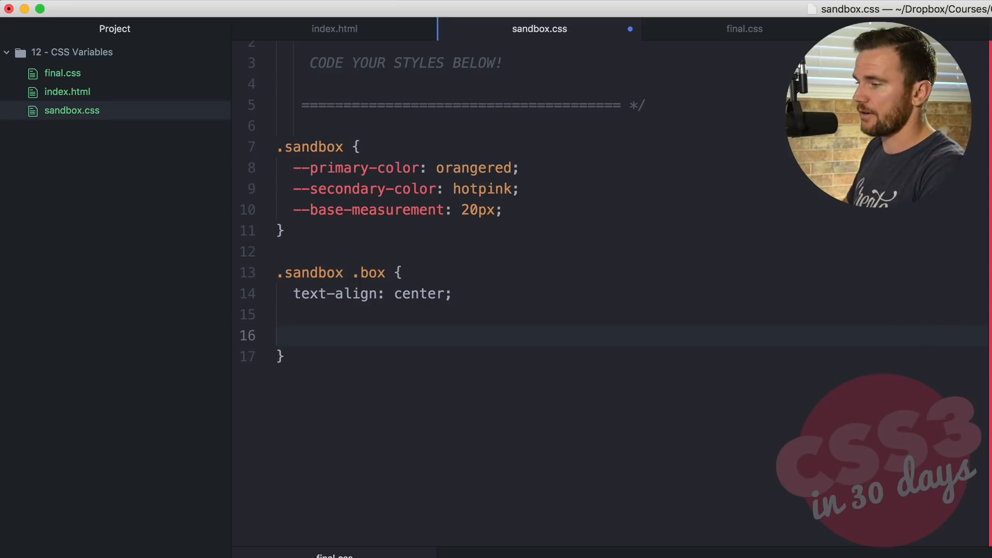
click(294, 335)
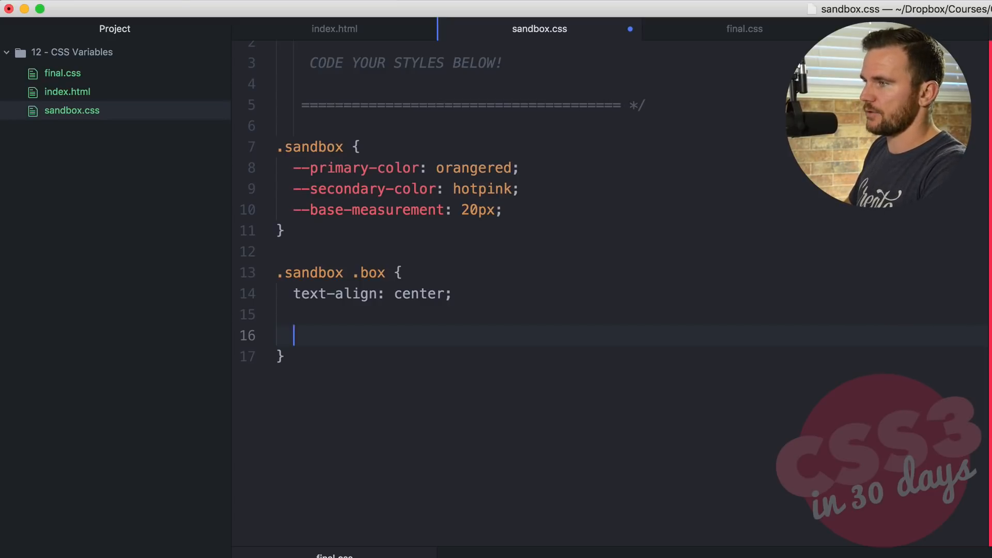
text(--text-colo)
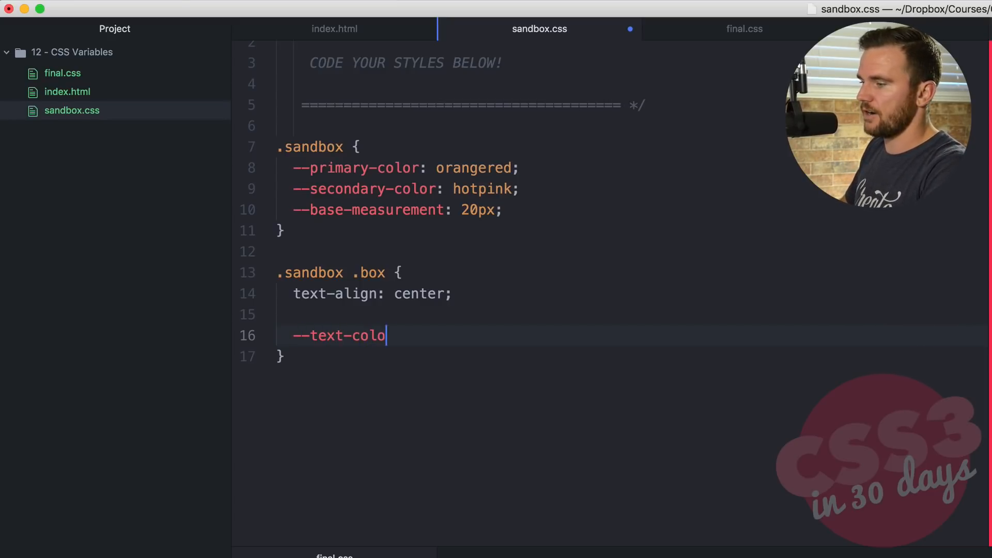
text(r: #f4)
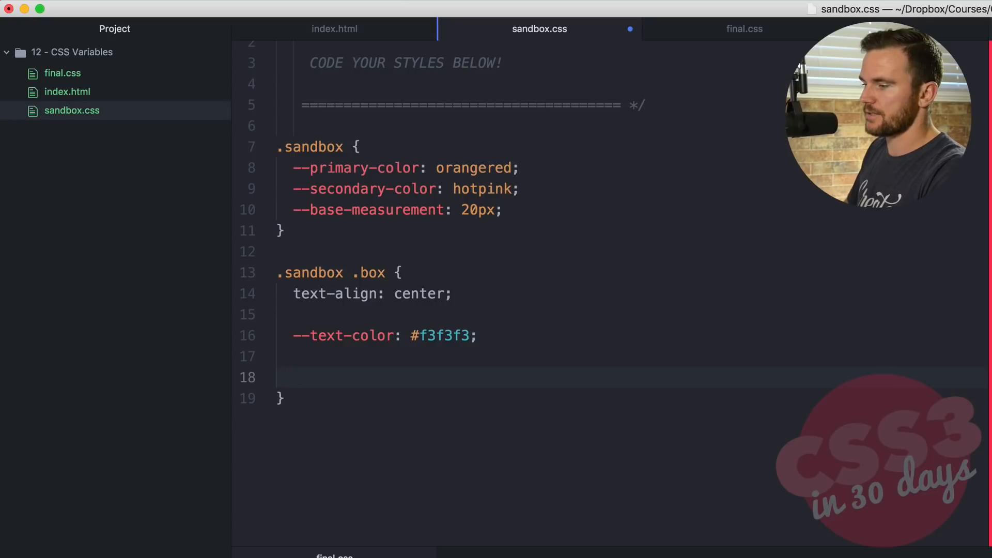
Set the box text colour with color: var(--text-color)
text(color:)
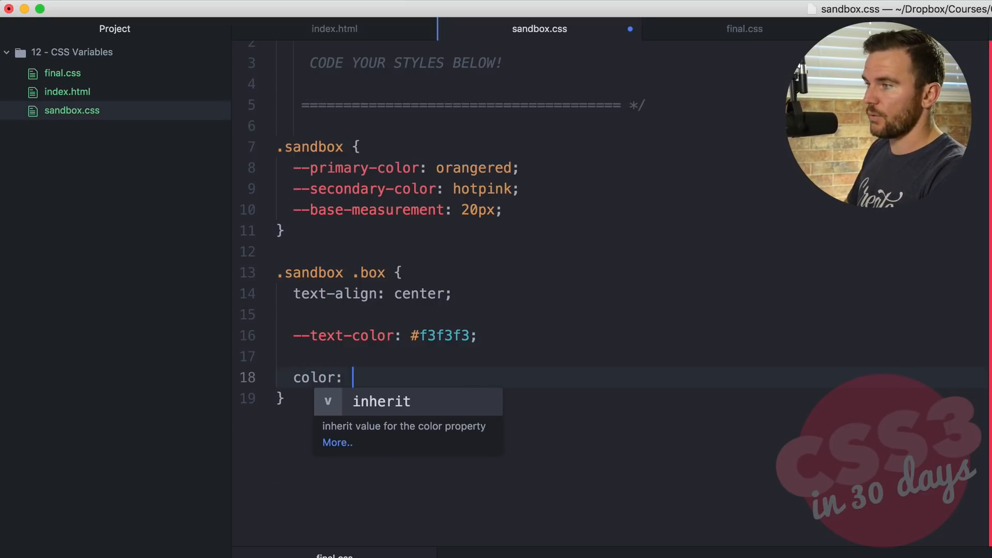
text(var)
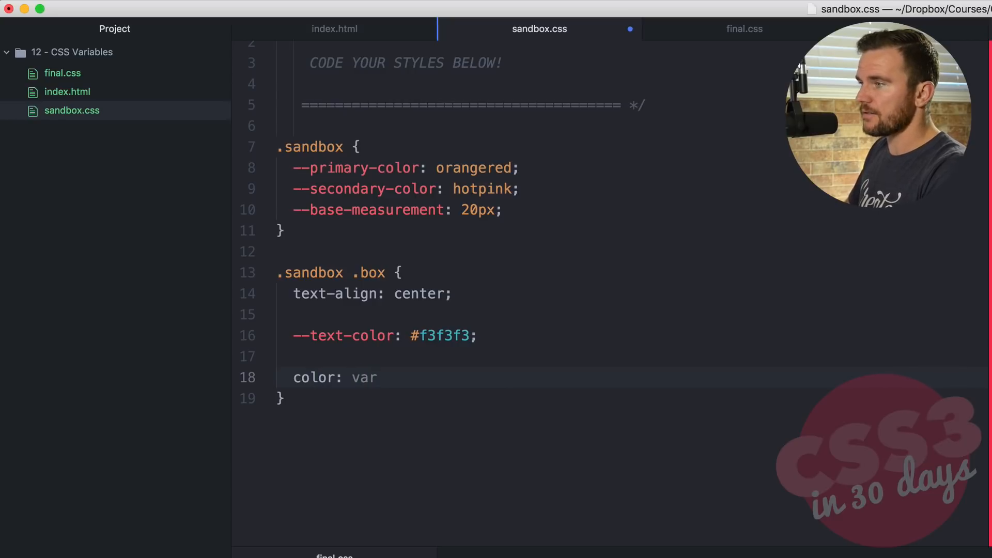
text(();)
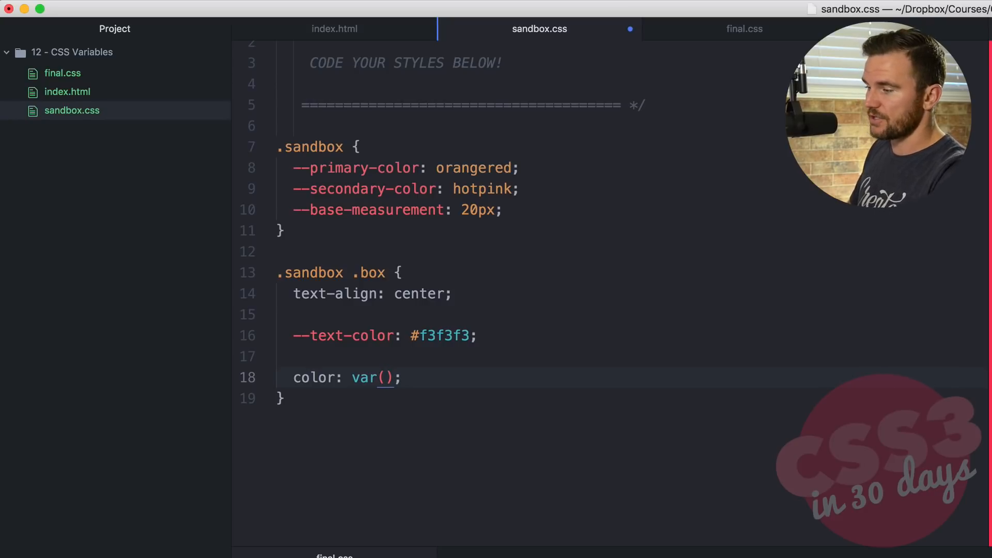
click(385, 379)
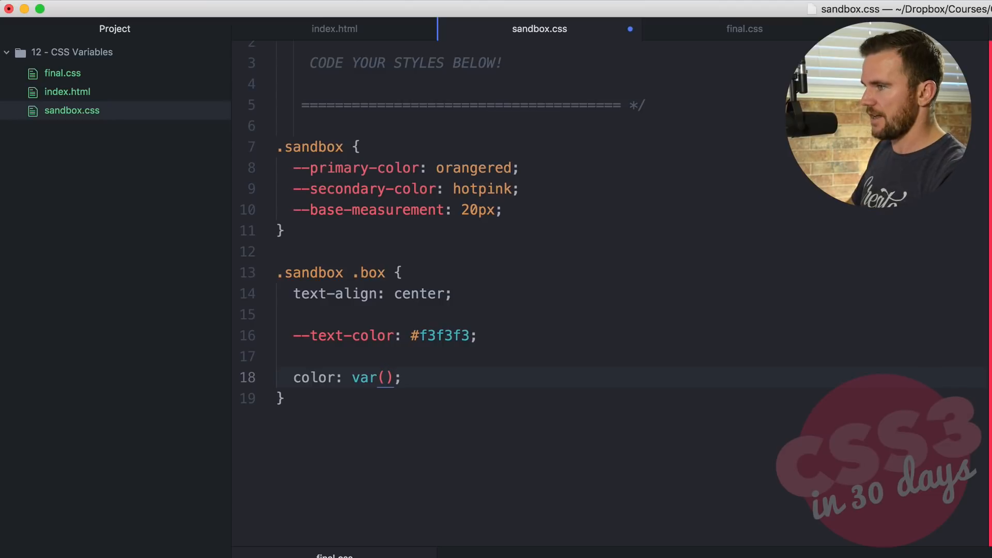
text(--text-col)
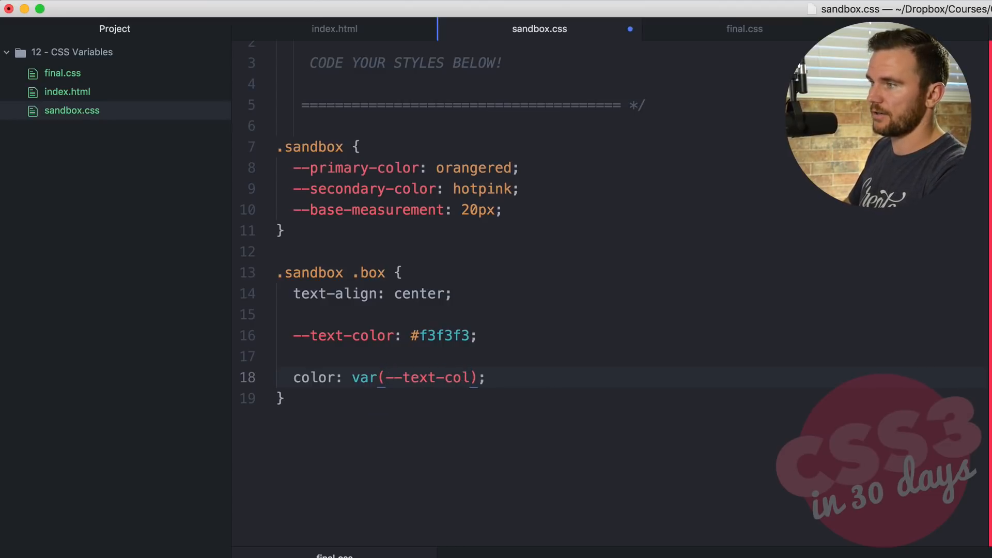
text(or)
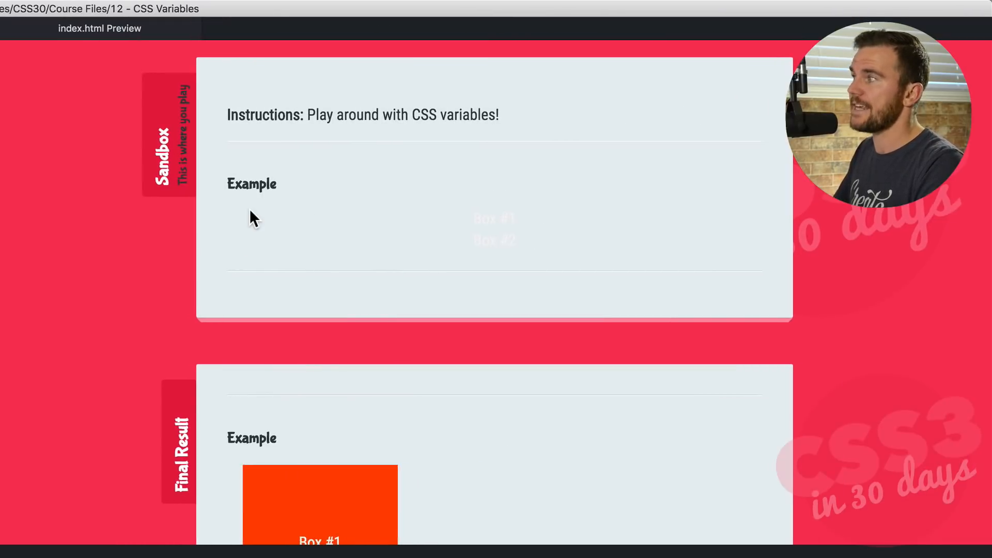
mouse_move(248, 241)
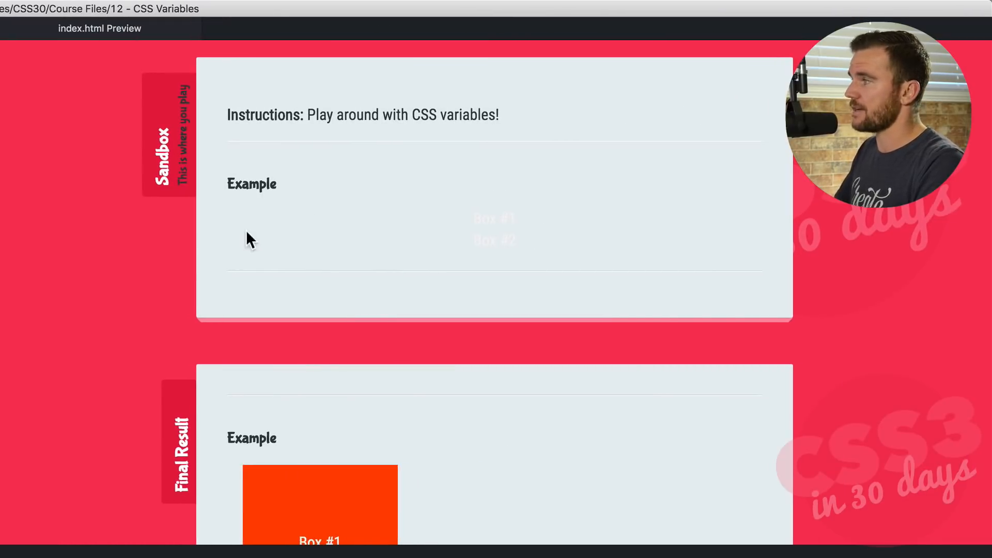
mouse_move(369, 246)
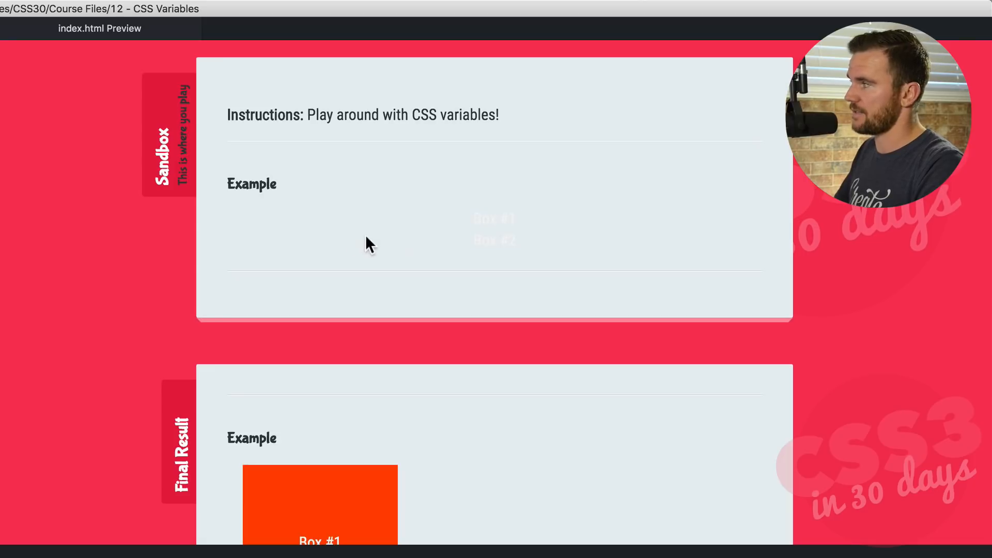
mouse_move(528, 253)
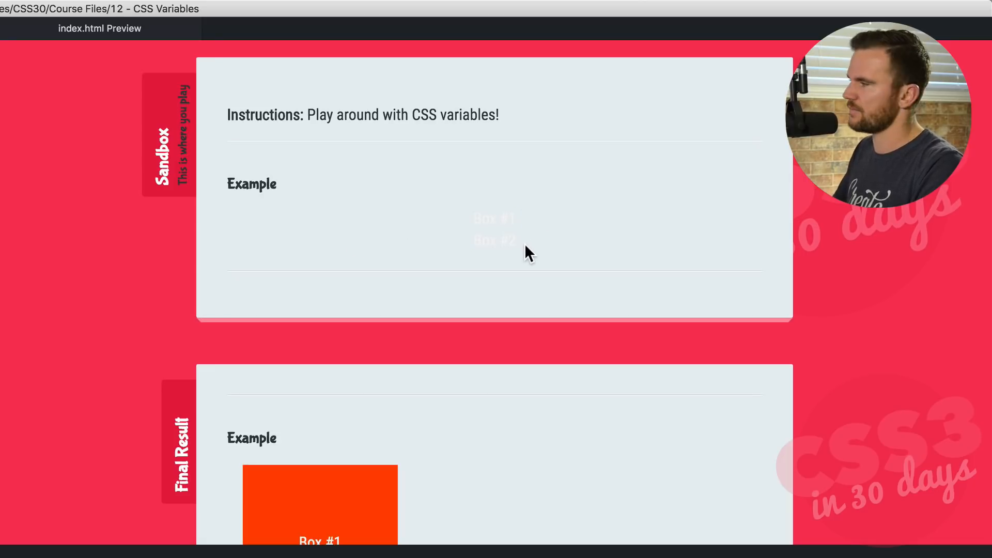
mouse_move(406, 264)
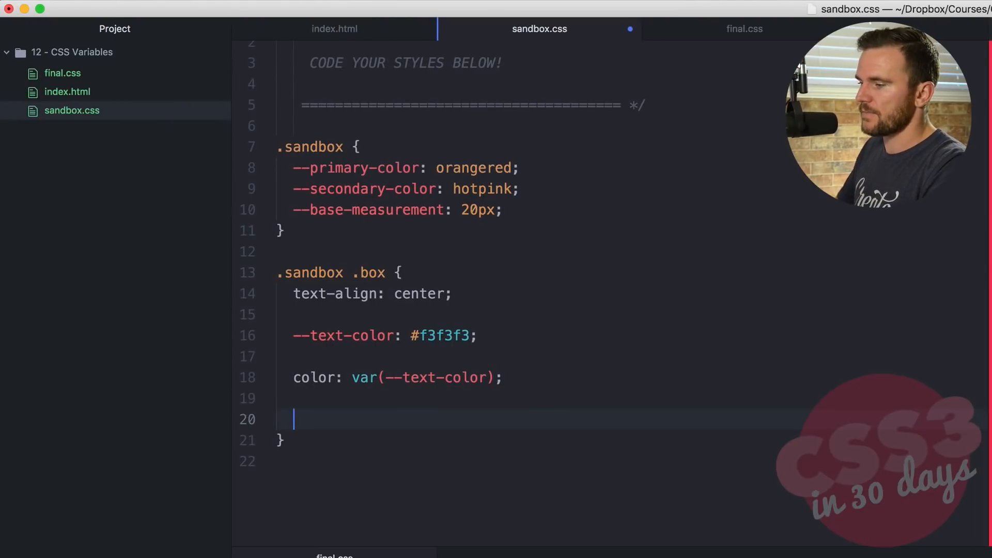
Give .sandbox .box background: var(--primary-color) and margin: var(--base-measurement)
text(background: var()
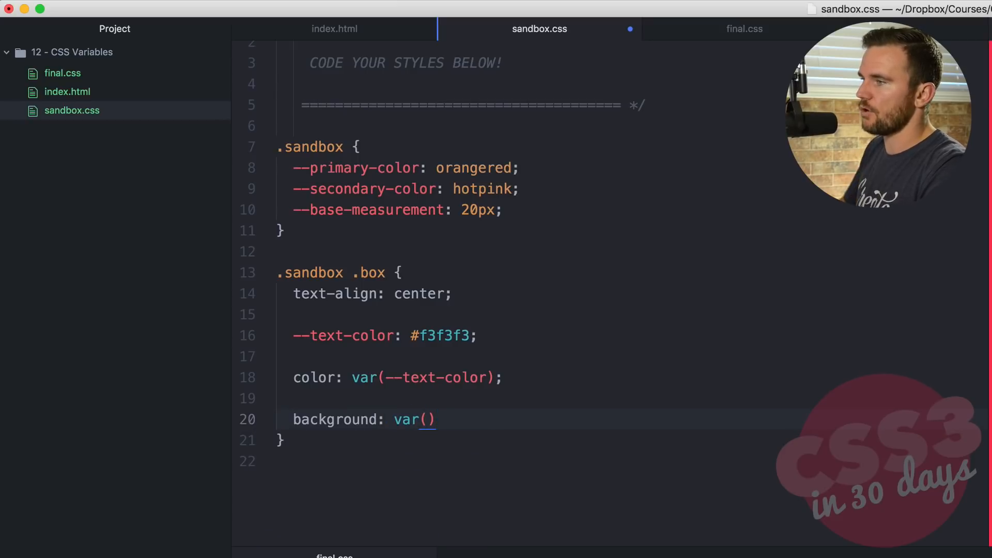
text(;)
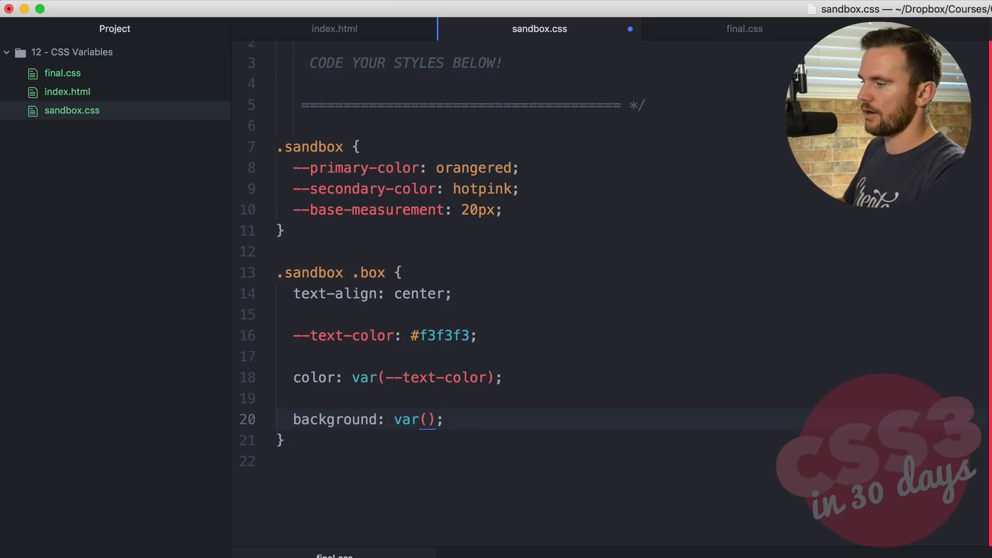
text(--primary)
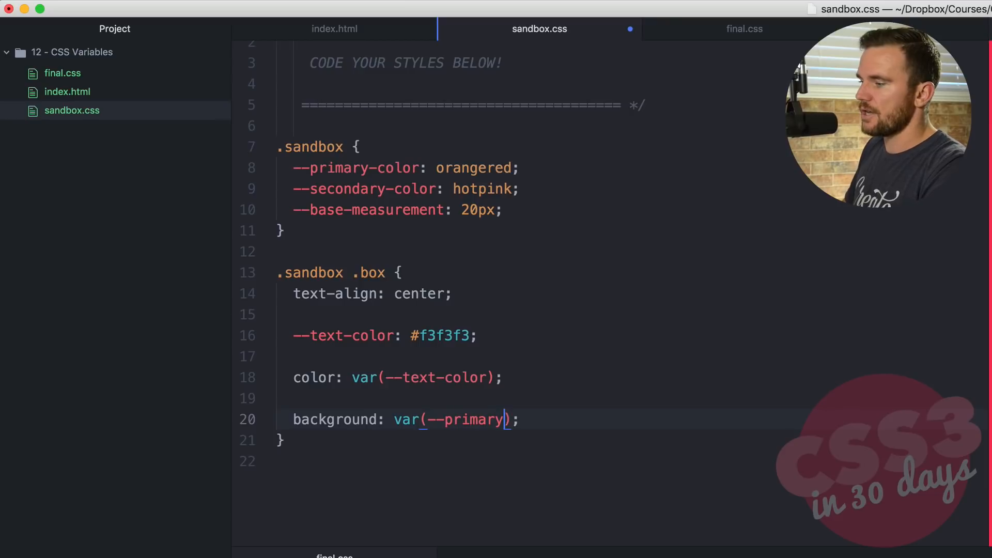
text(-color)
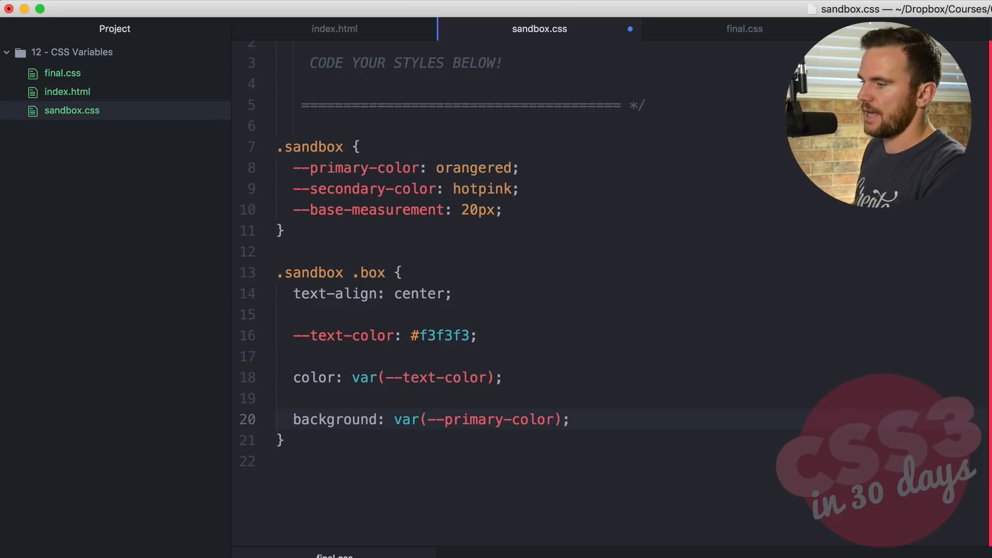
text(margin:     var(-);)
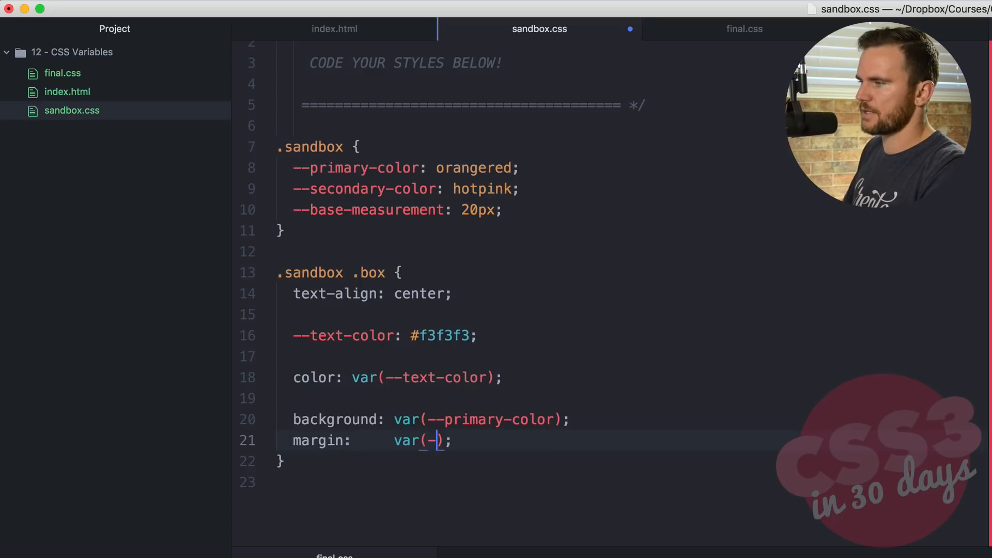
text(-base-measurement)
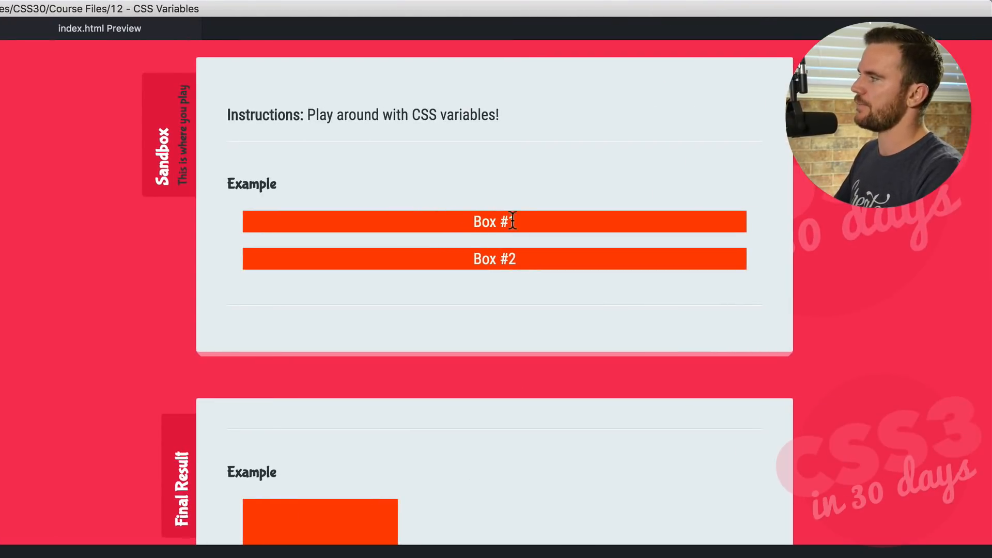
mouse_move(579, 230)
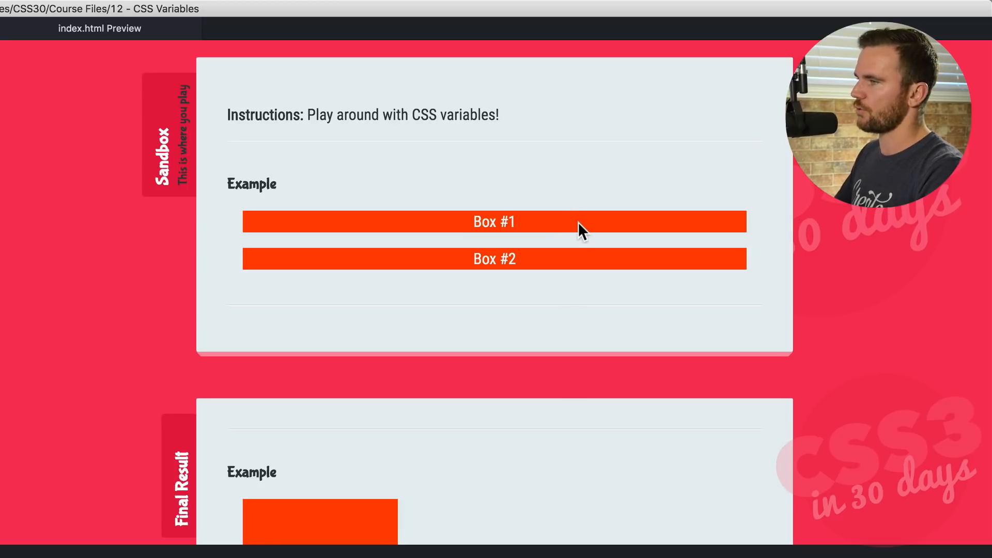
mouse_move(421, 268)
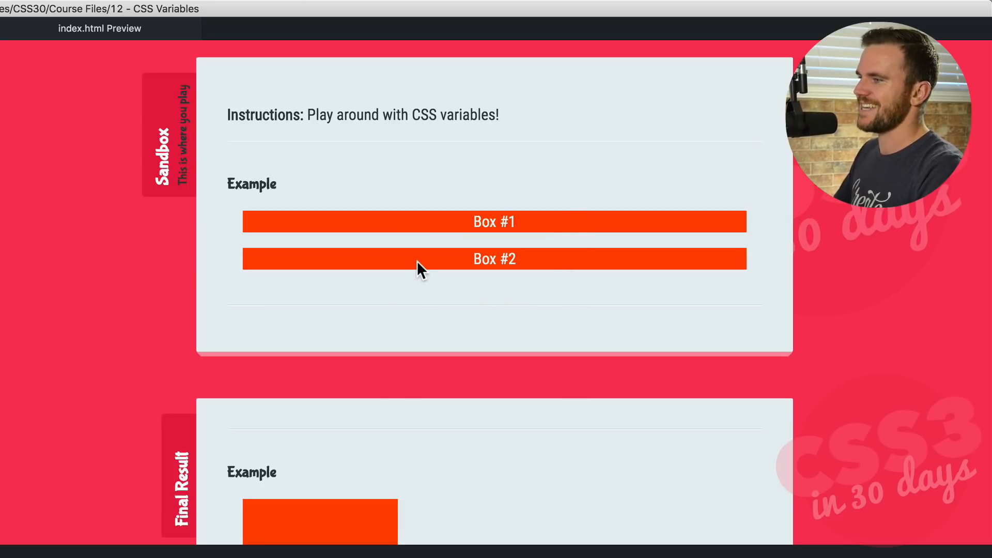
mouse_move(453, 231)
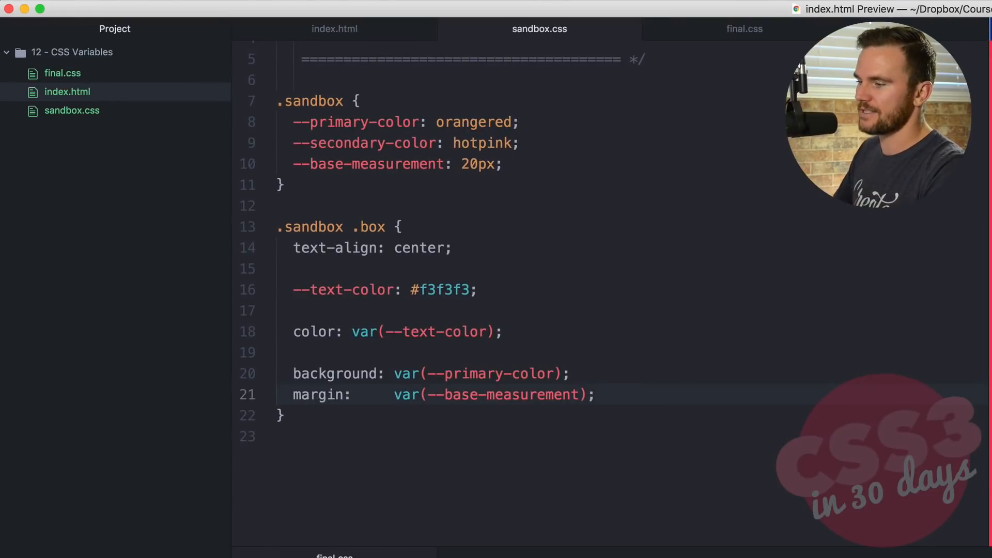
Set the box height to calc(var(--base-measurement) * 10)
click(595, 394)
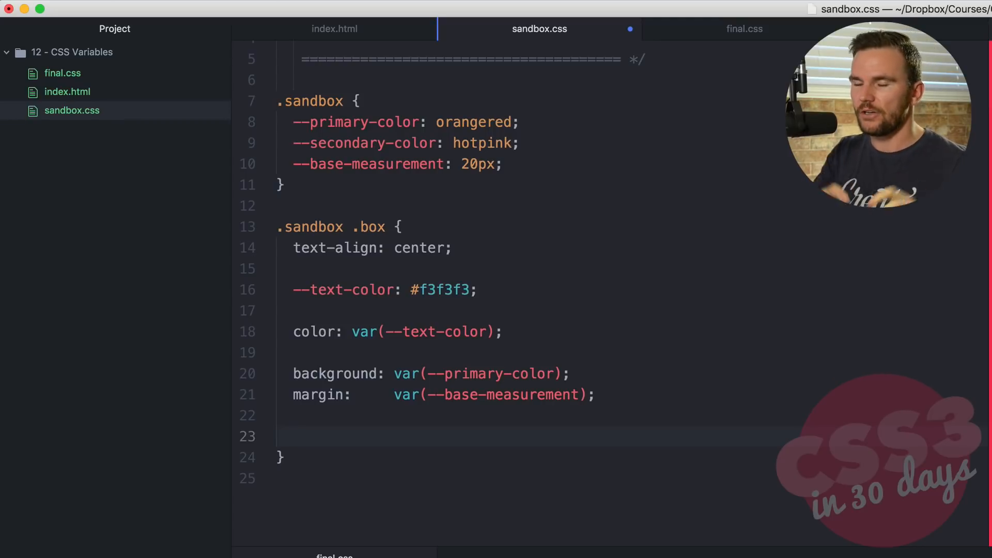
text(height:)
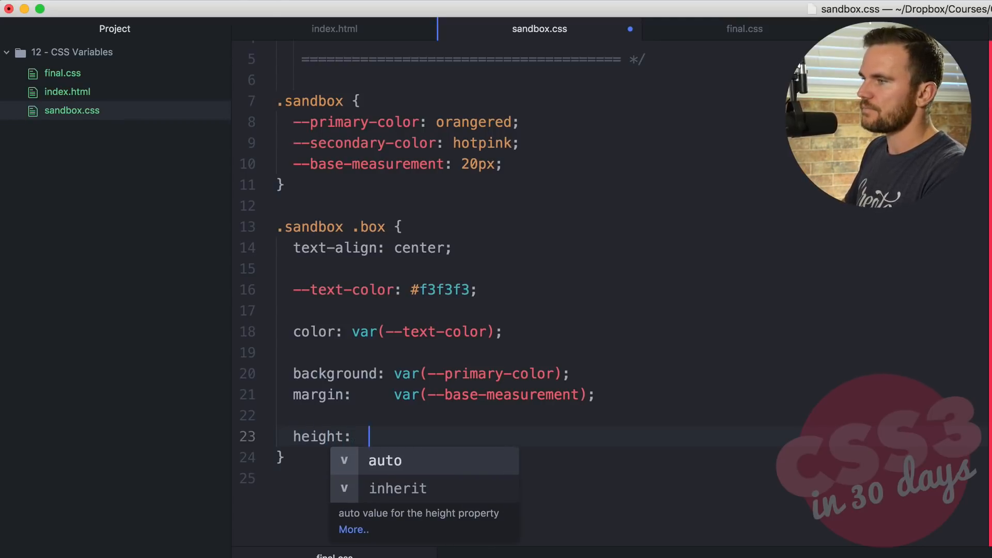
text(var())
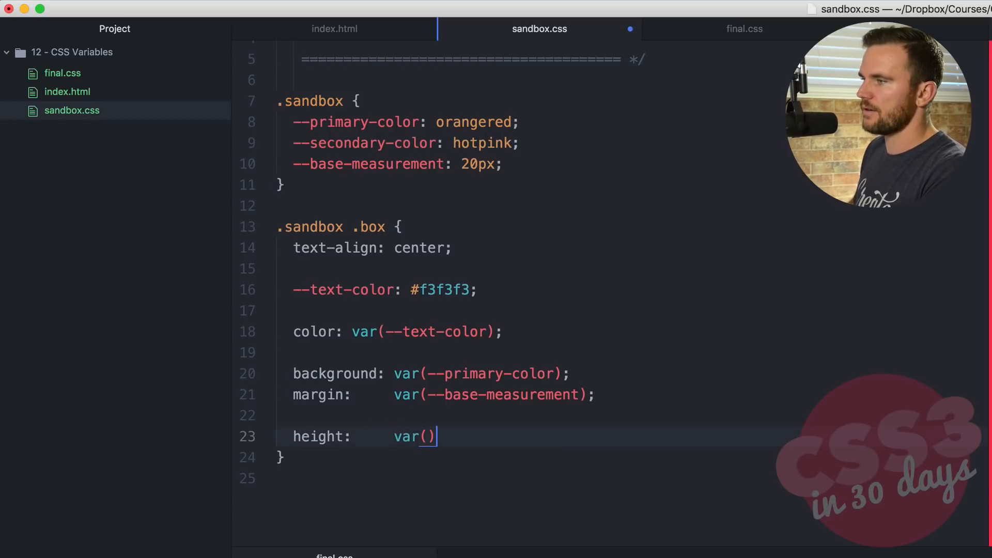
text(--base-meas)
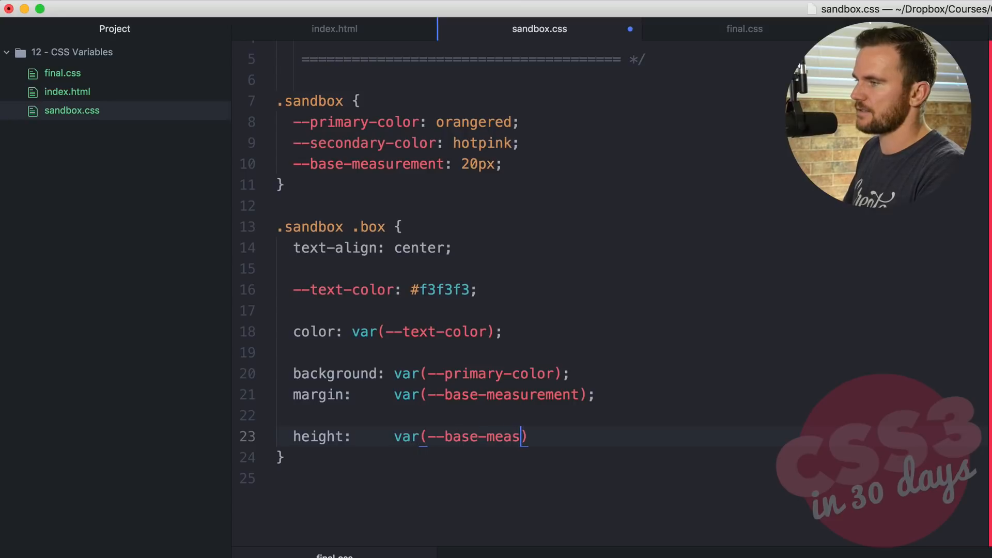
text(urement)
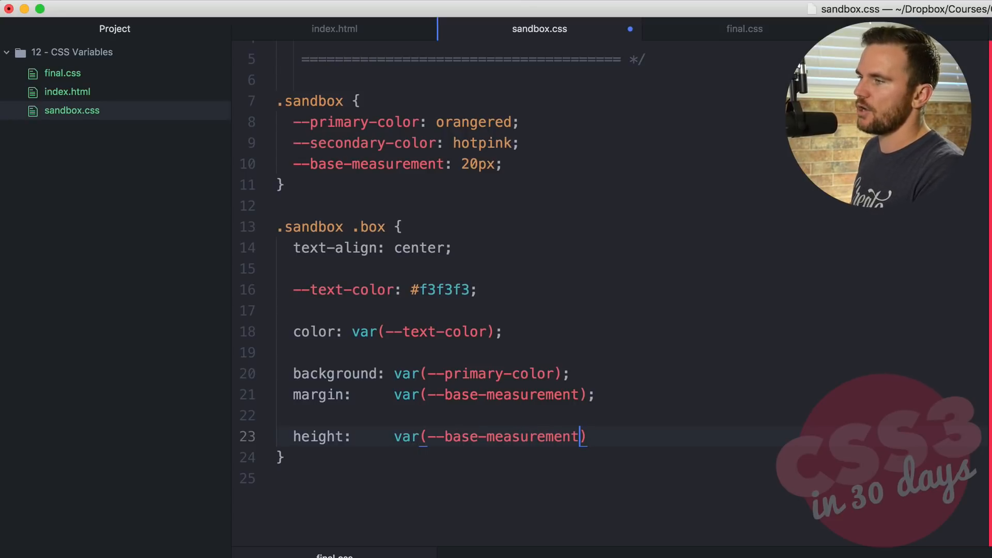
text(calc)
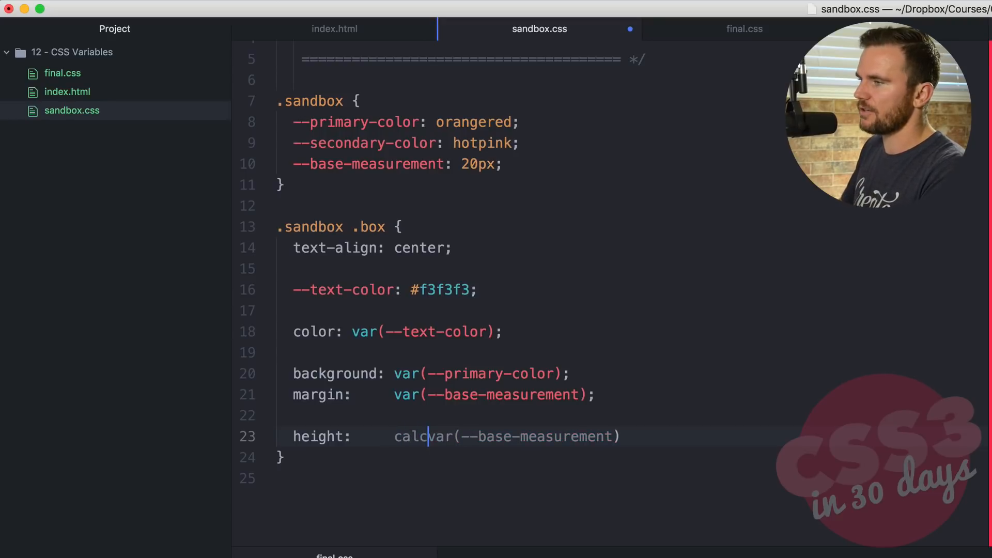
text(()
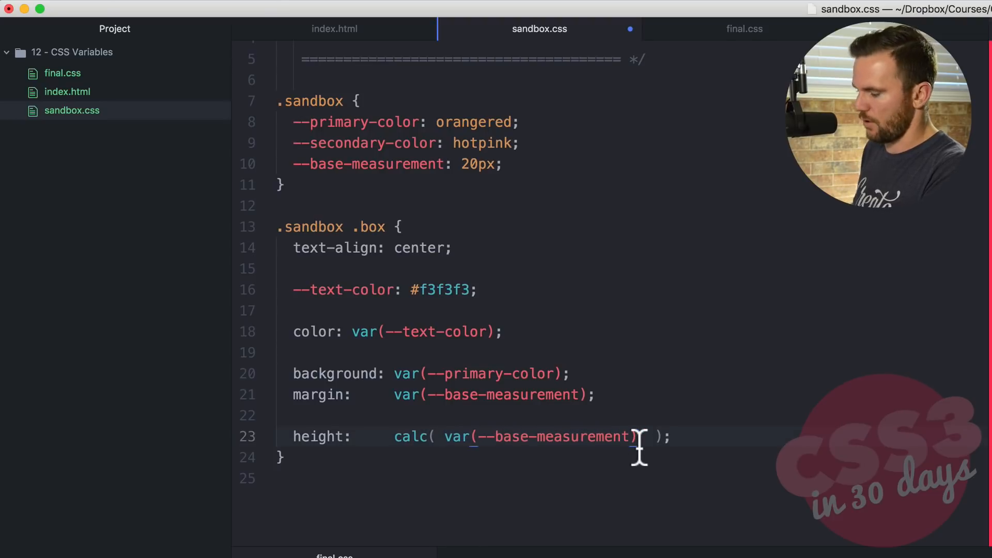
text(* 10)
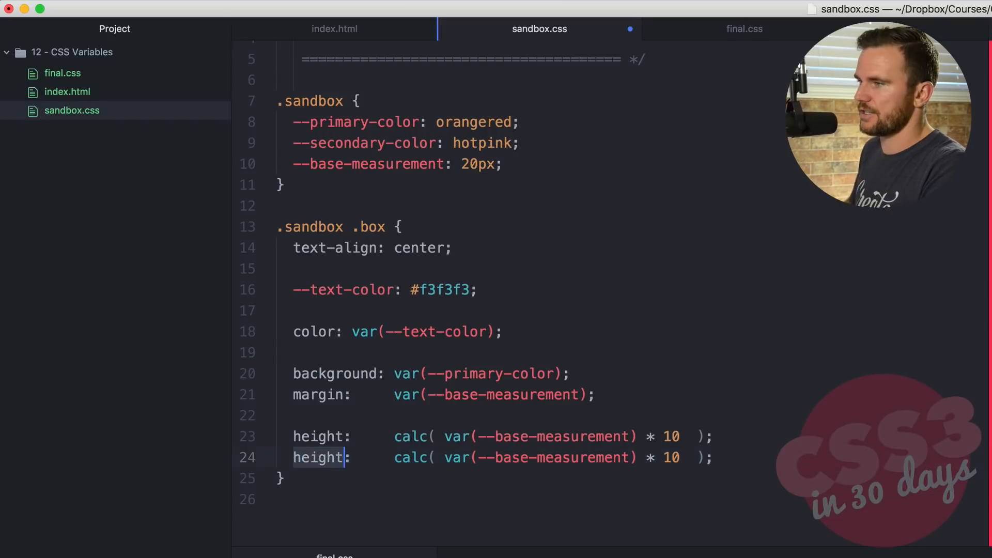
Apply the same calc(var(--base-measurement) * 10) value to width and line-height
text(width)
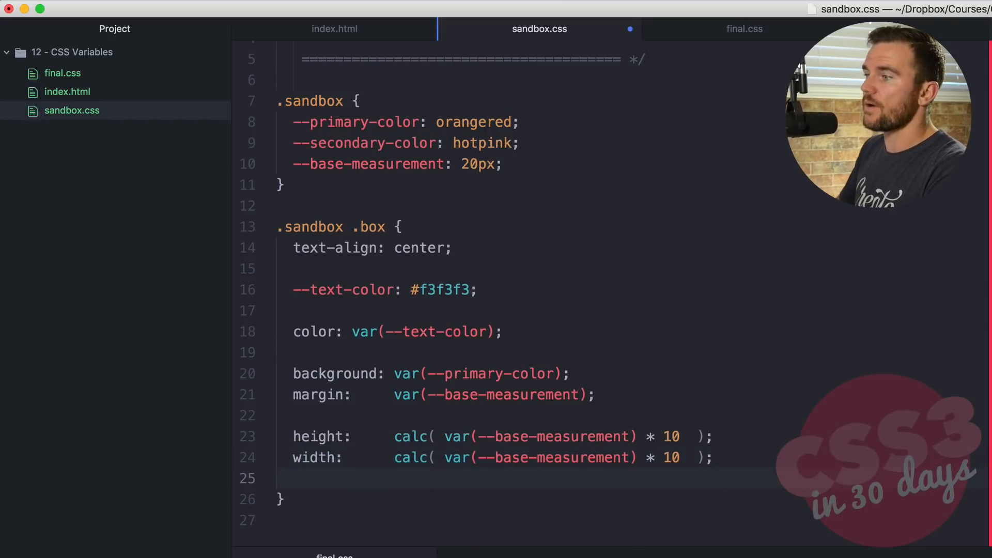
text(line-height)
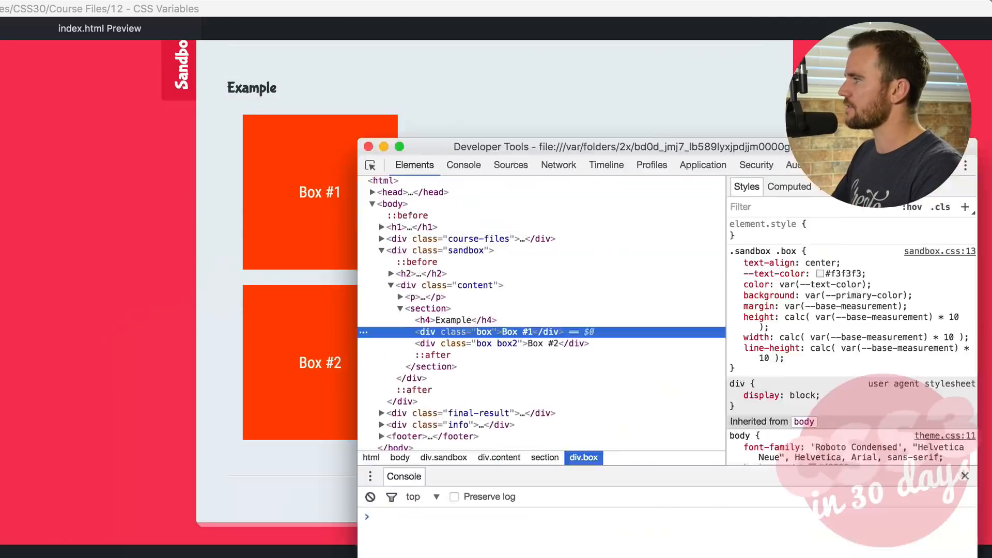
Inspect the .sandbox .box styles in the developer tools, then close them
drag(491, 146, 491, 76)
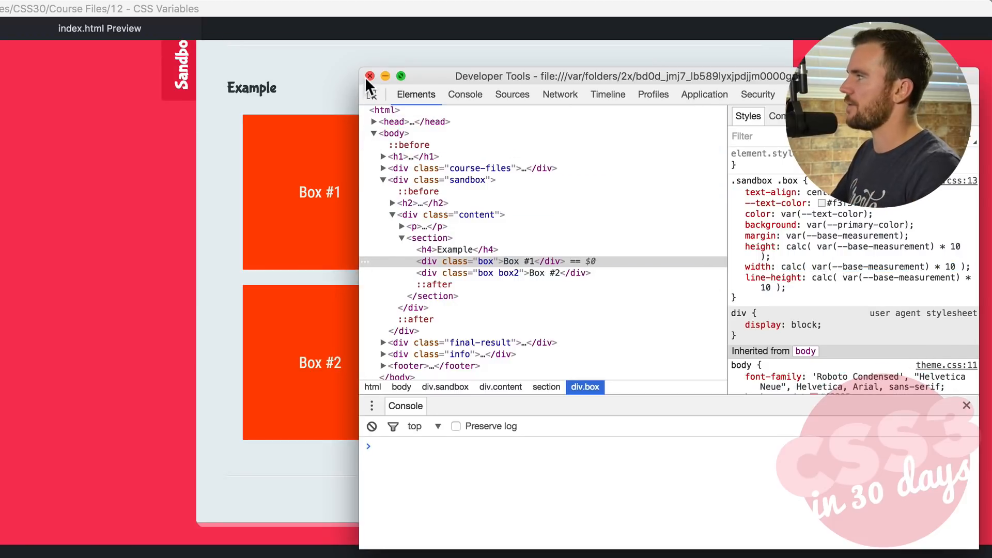
scroll(down, 3)
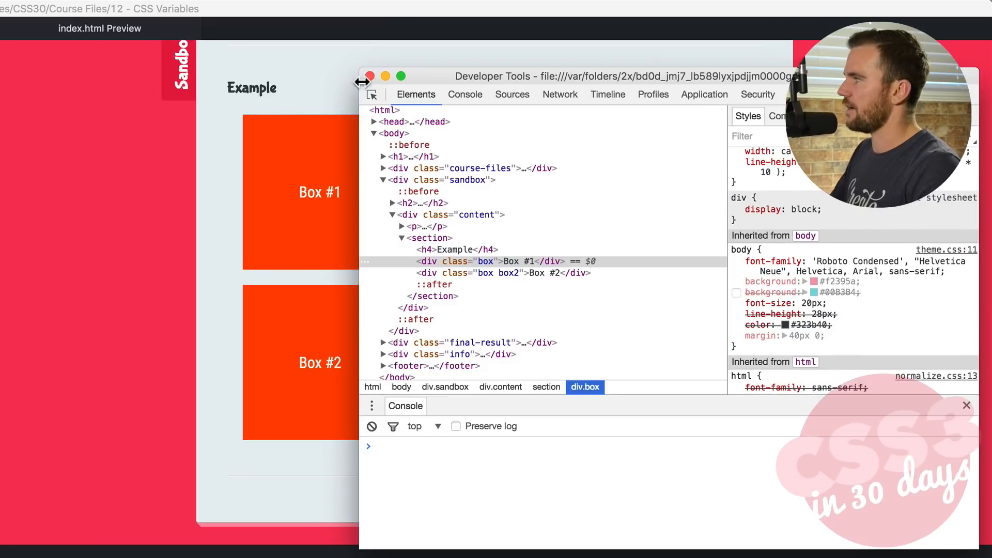
click(370, 75)
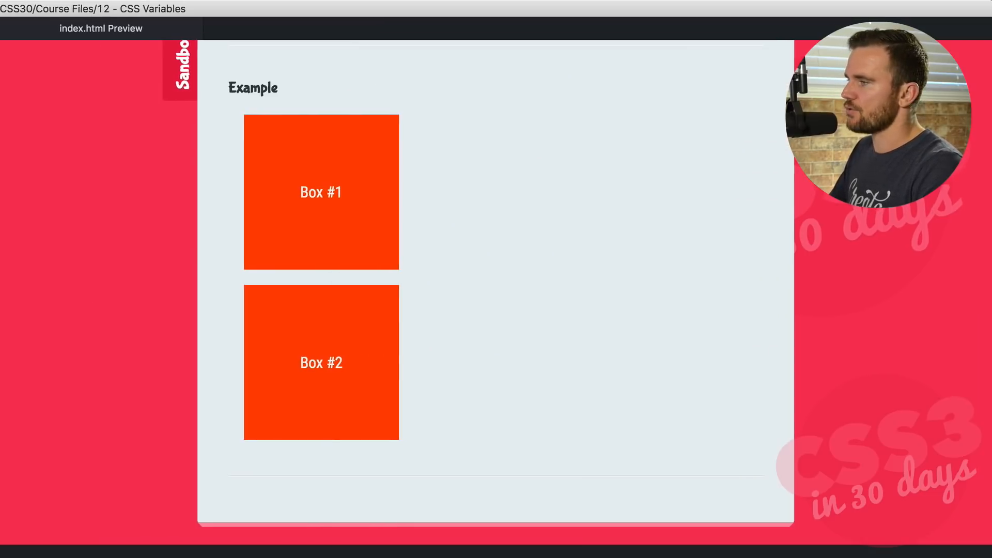
Add a .sandbox .box2 rule with background: var(--secondary-color)
click(539, 29)
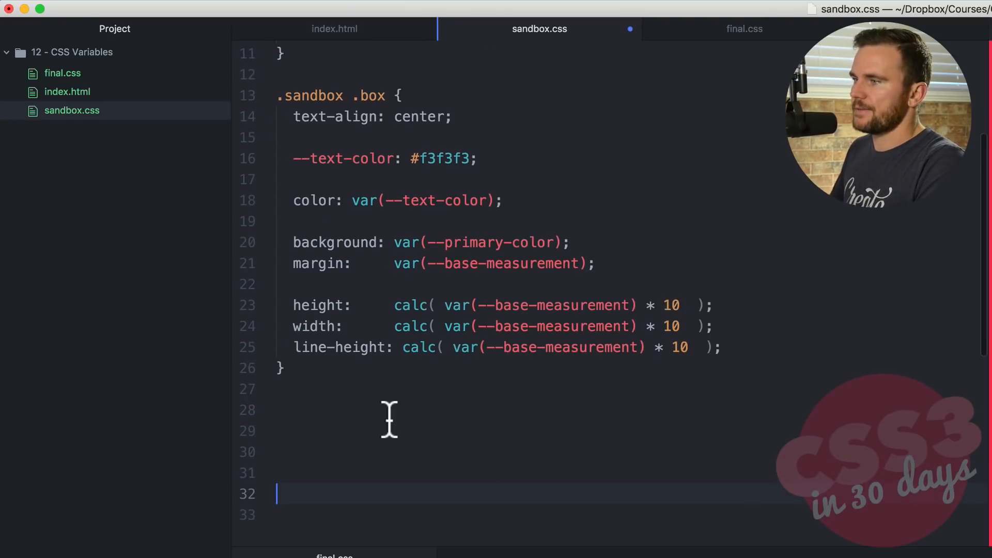
text(.sandbox)
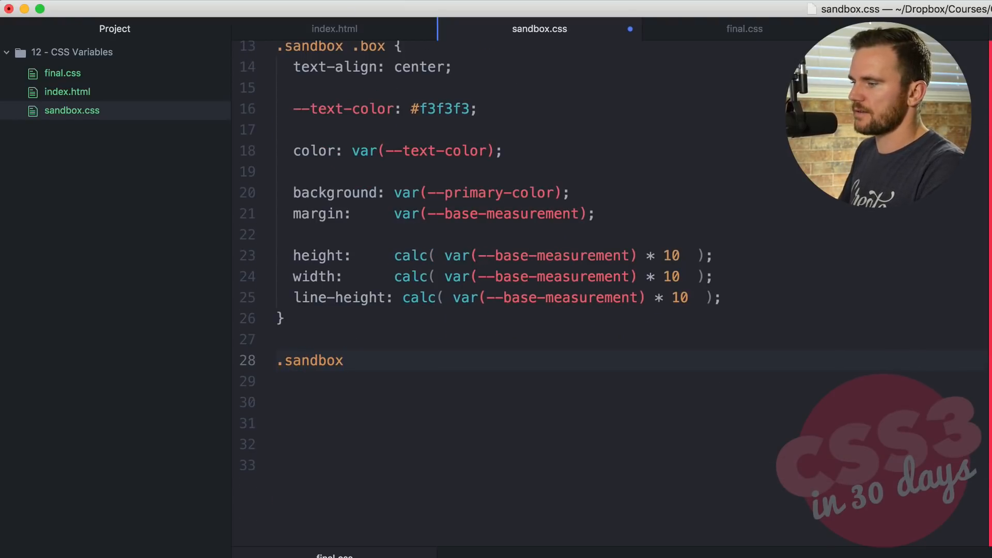
text(.box2 {)
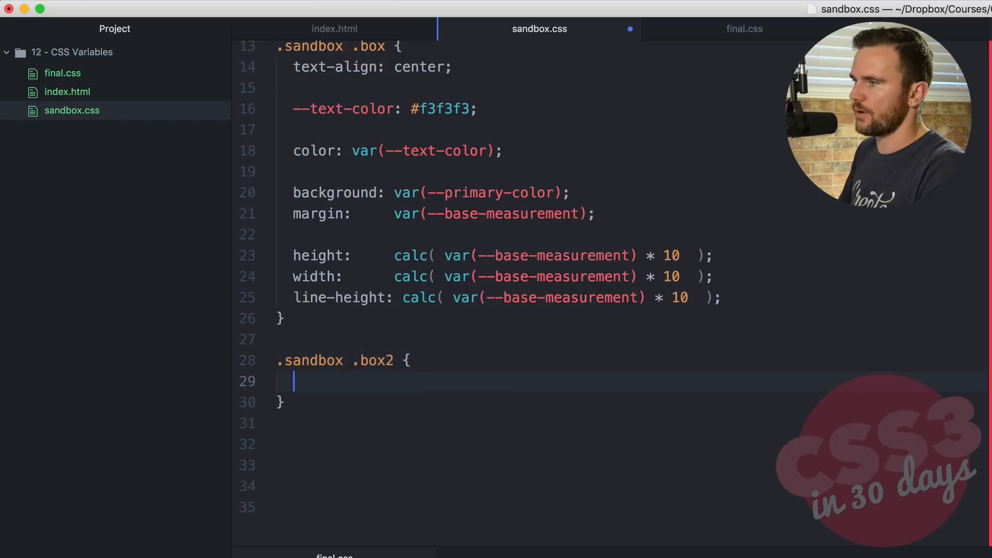
text(background: var(--s);)
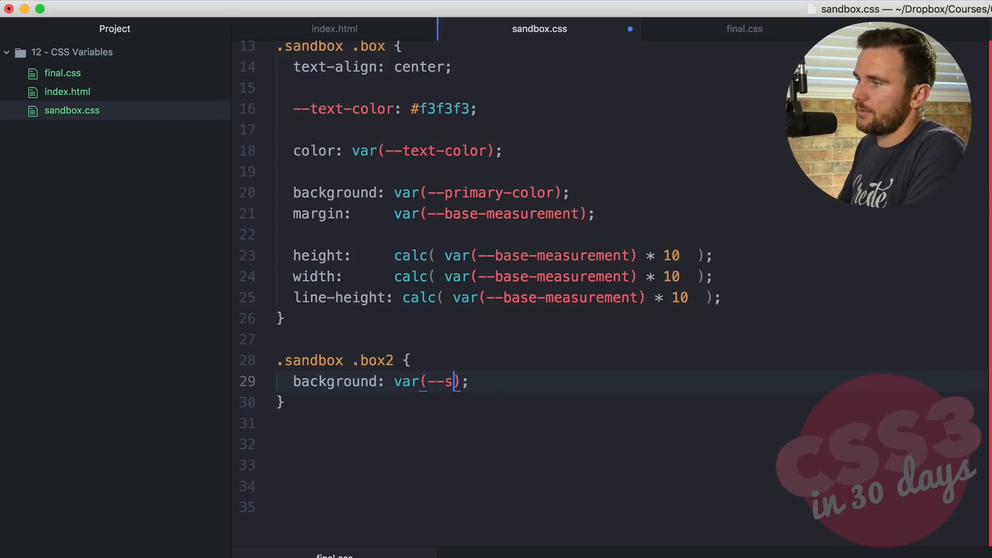
text(econdary-colo)
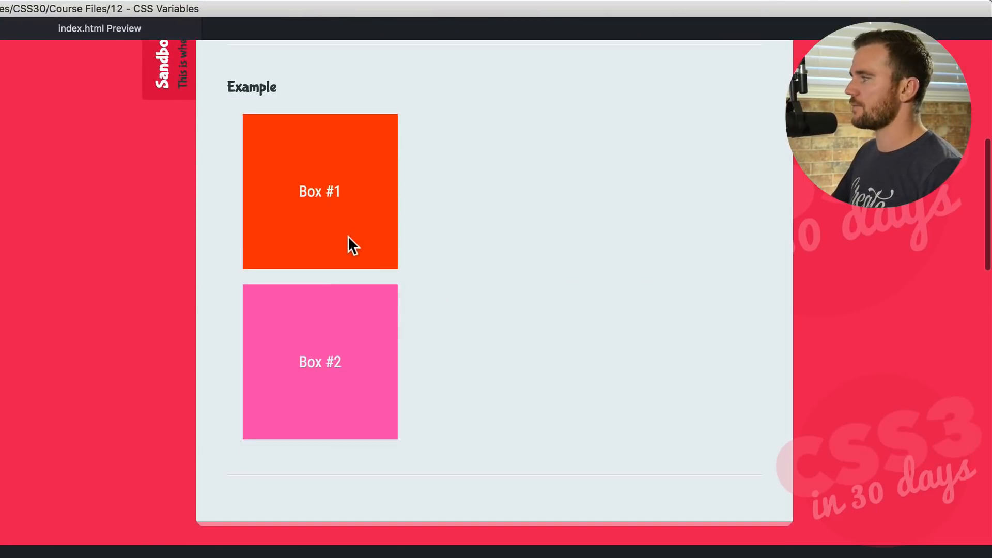
mouse_move(475, 292)
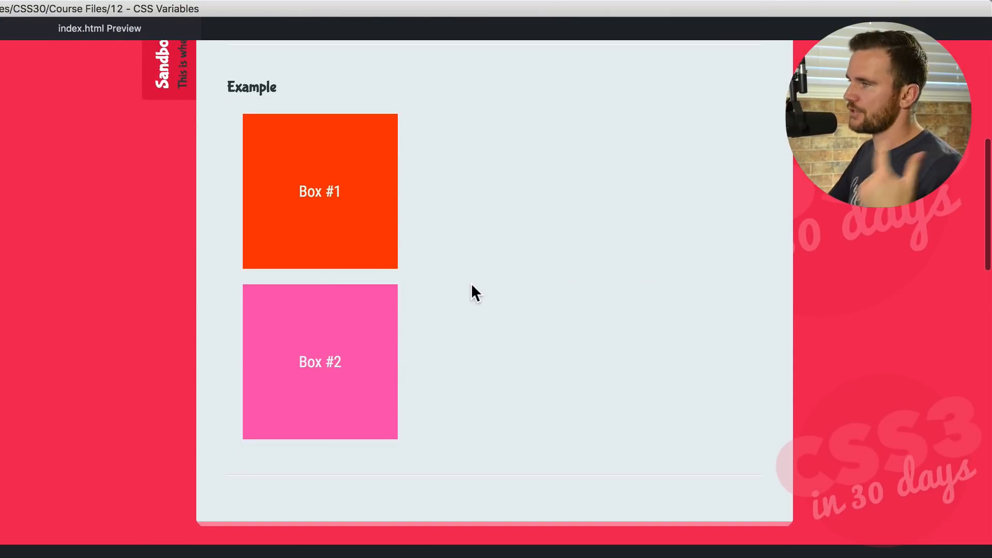
mouse_move(563, 227)
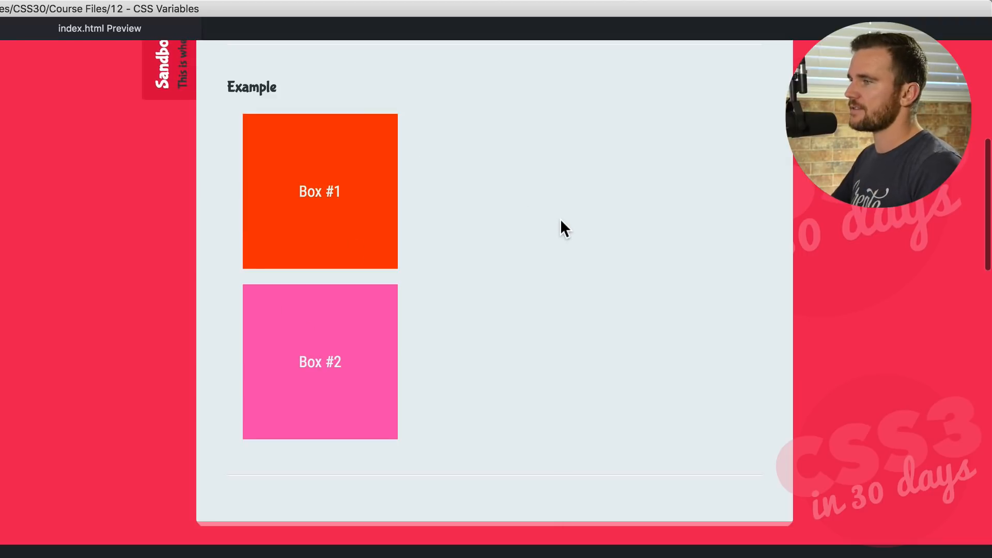
mouse_move(557, 244)
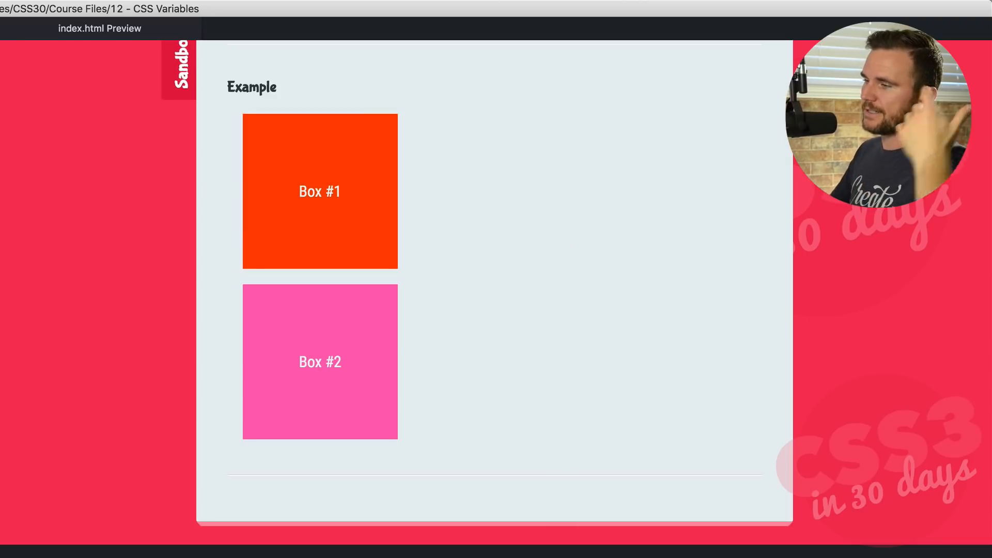
mouse_move(249, 372)
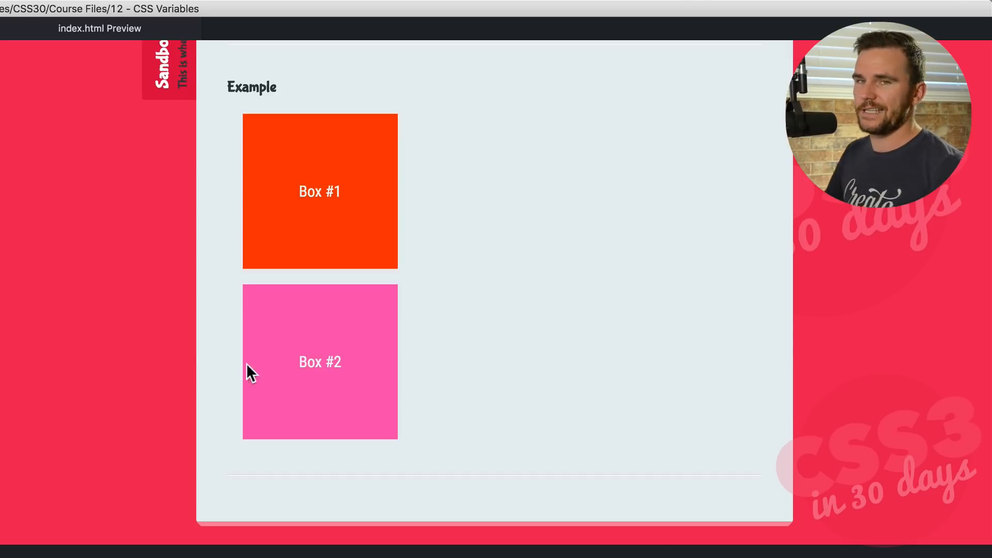
mouse_move(371, 295)
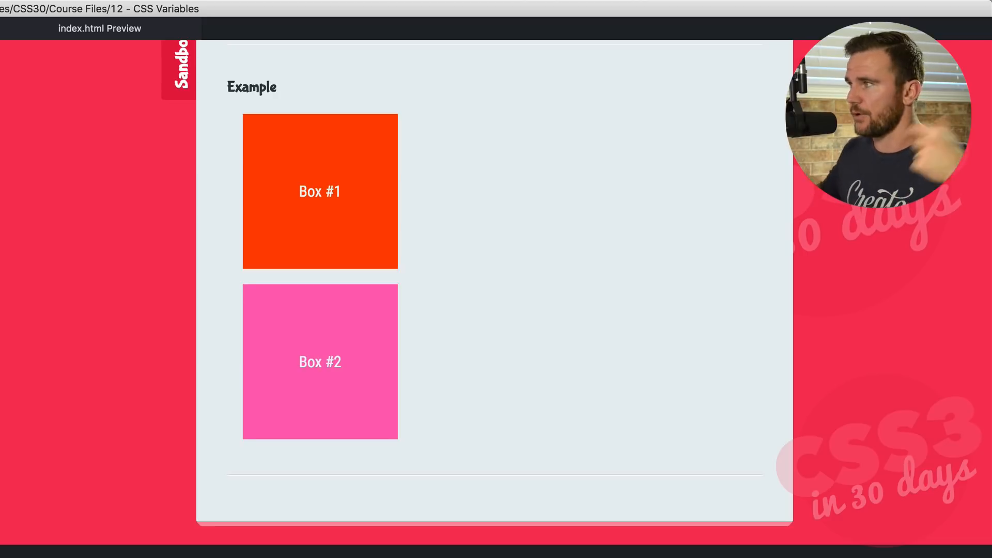
Scroll the preview down to the Information section with the browser compatibility link
scroll(down, 3)
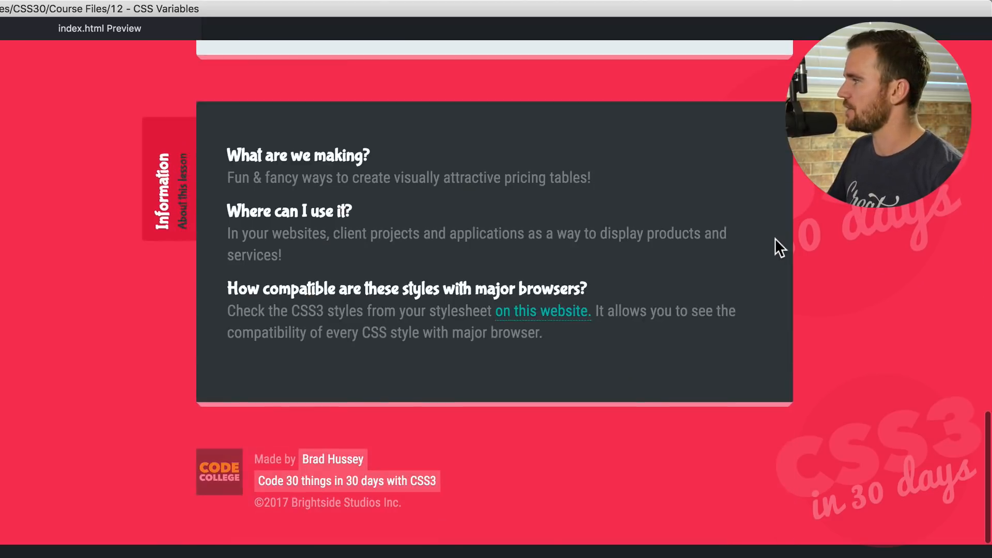
mouse_move(347, 319)
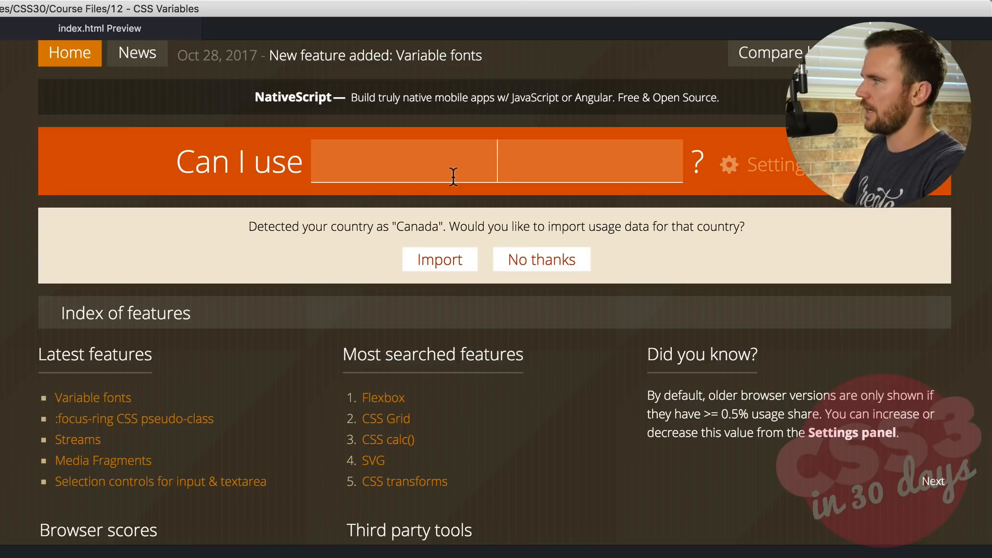
Search 'custom proper' and review the CSS Variables support table (77.9% global, IE unsupported)
text(custom proper)
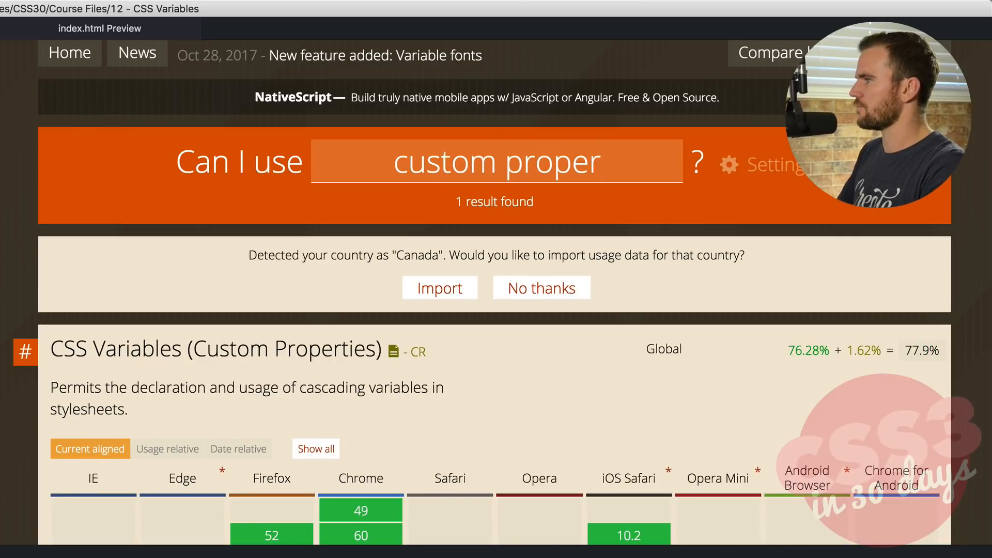
scroll(down, 3)
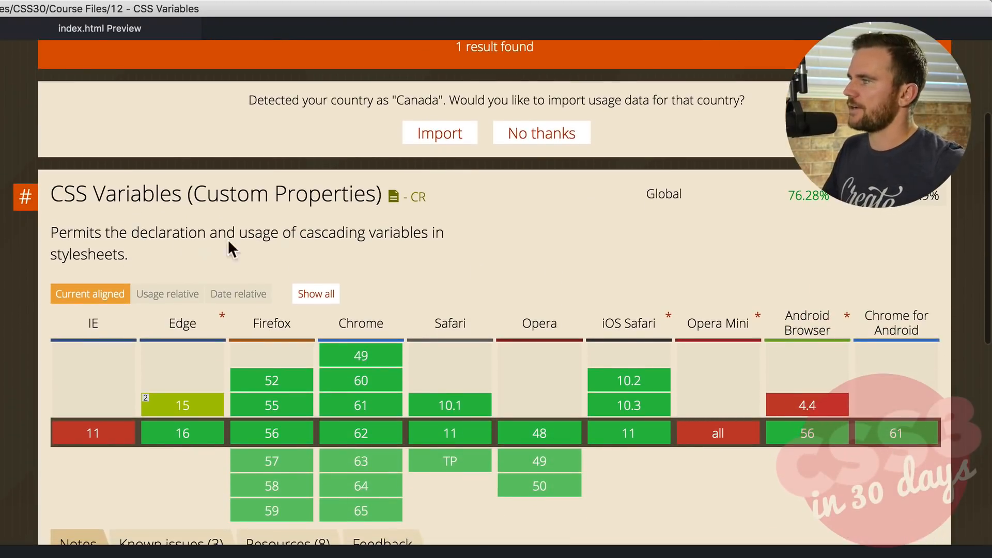
scroll(down, 3)
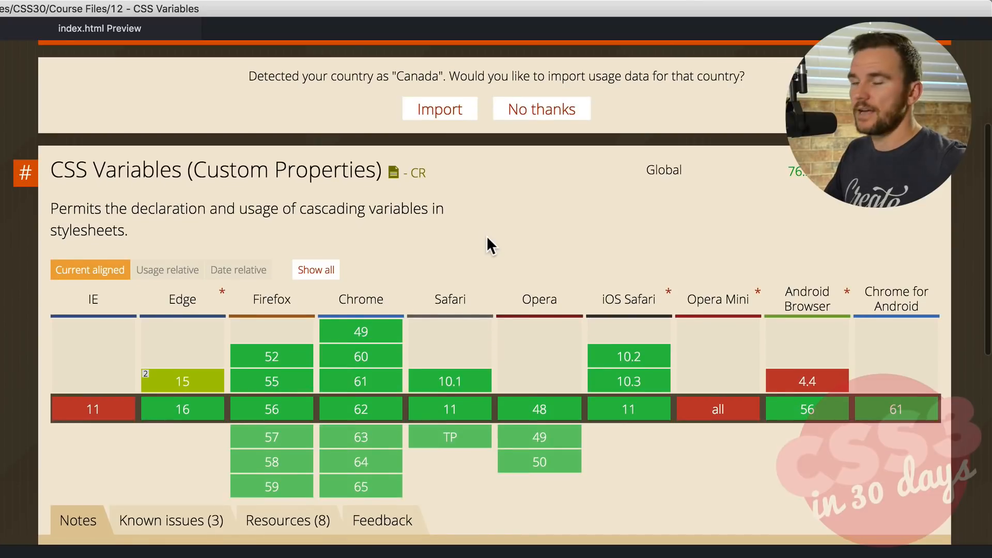
scroll(down, 3)
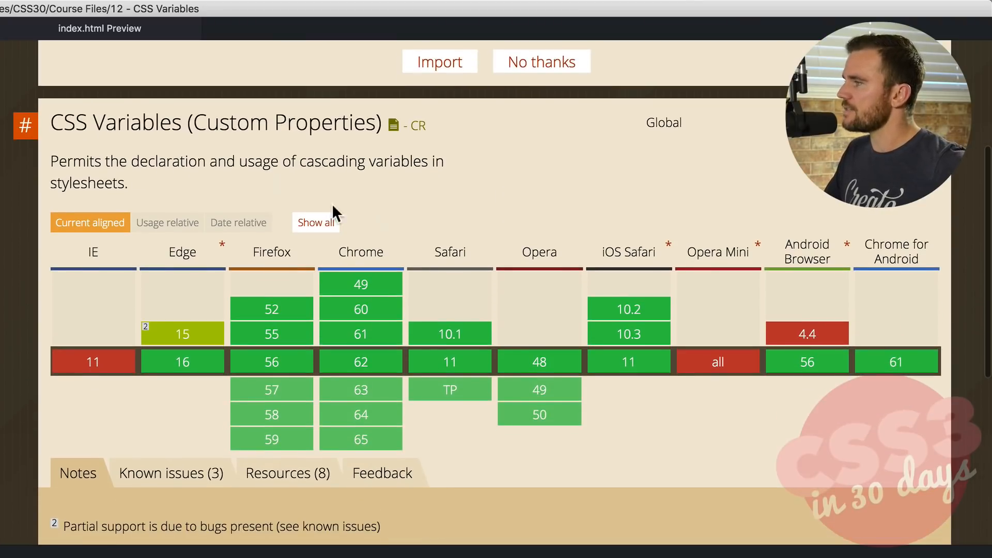
click(315, 222)
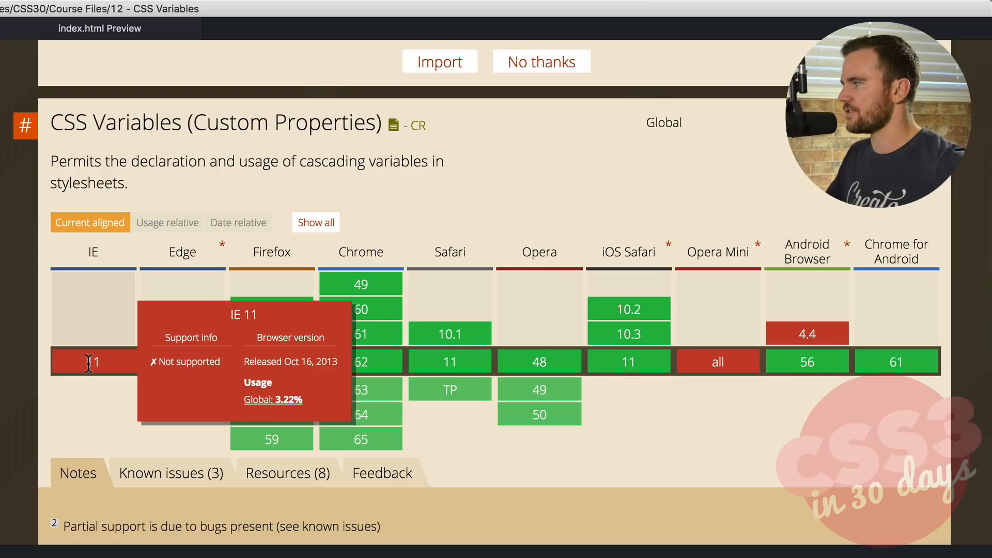
mouse_move(96, 447)
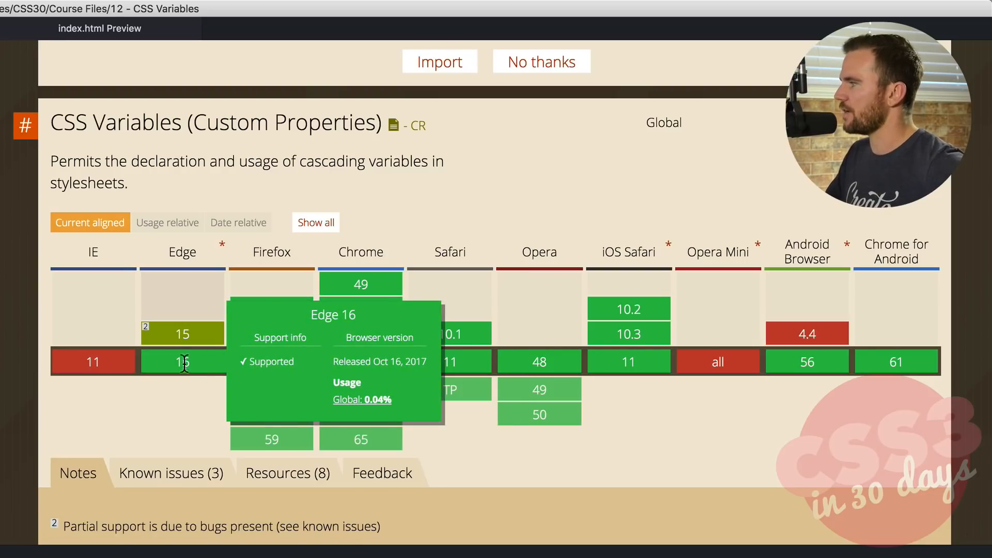
mouse_move(467, 429)
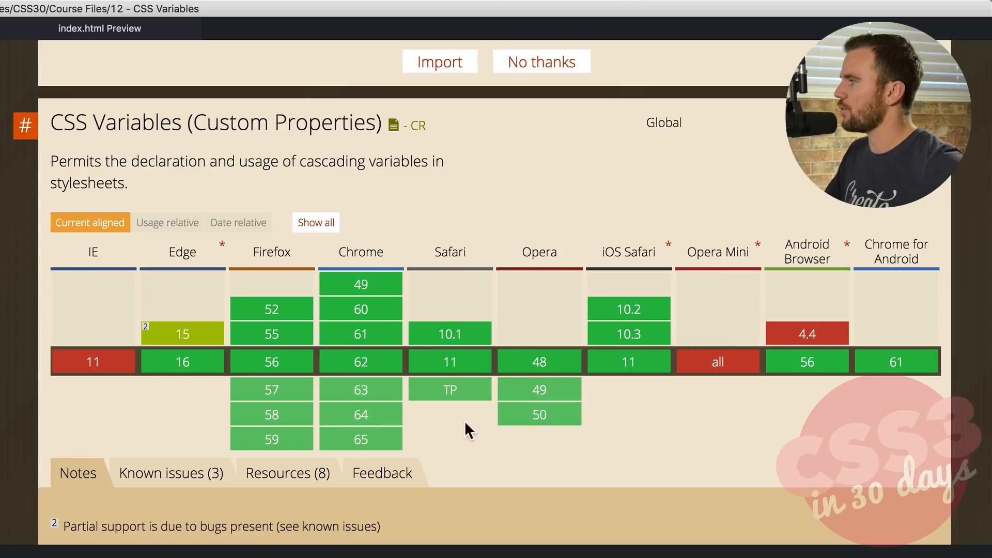
mouse_move(584, 461)
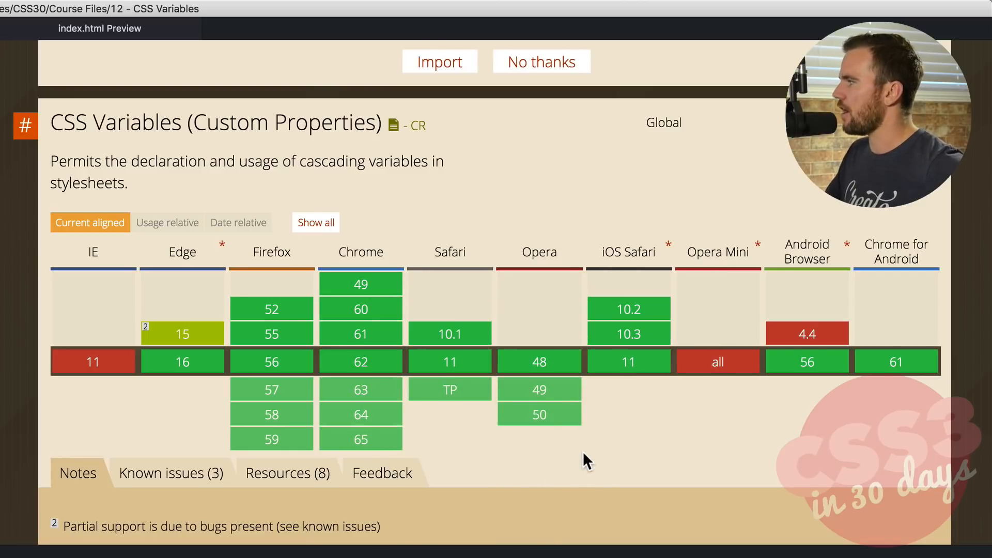
mouse_move(727, 463)
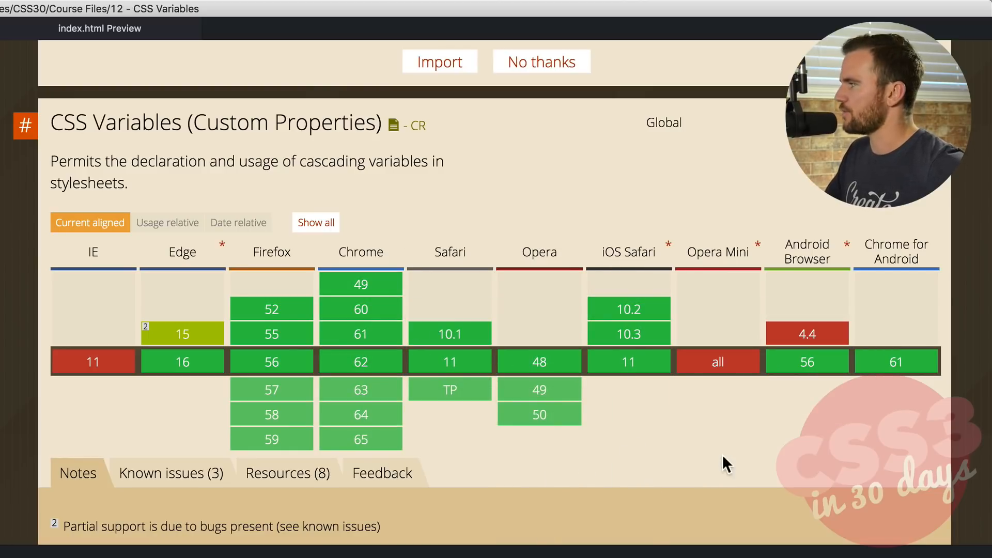
mouse_move(897, 325)
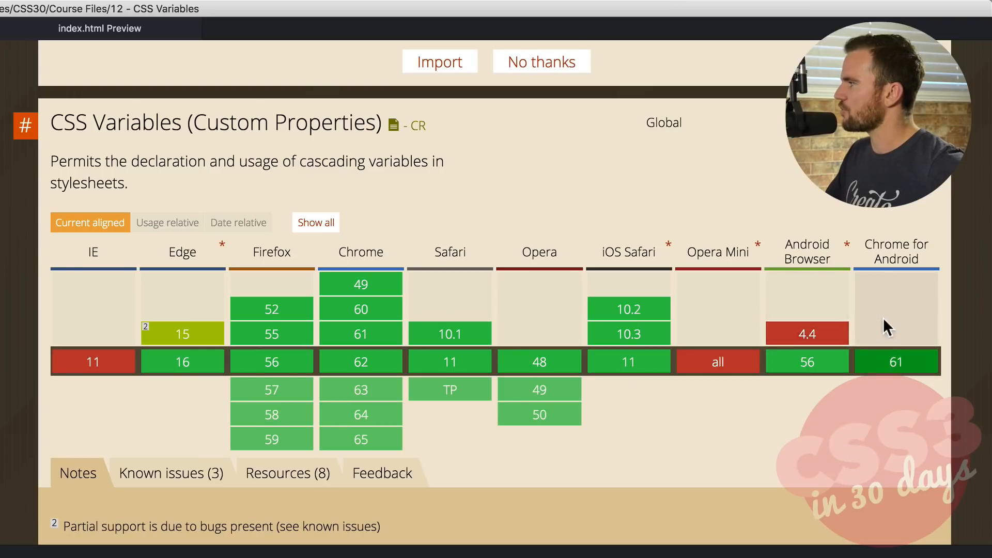
mouse_move(839, 325)
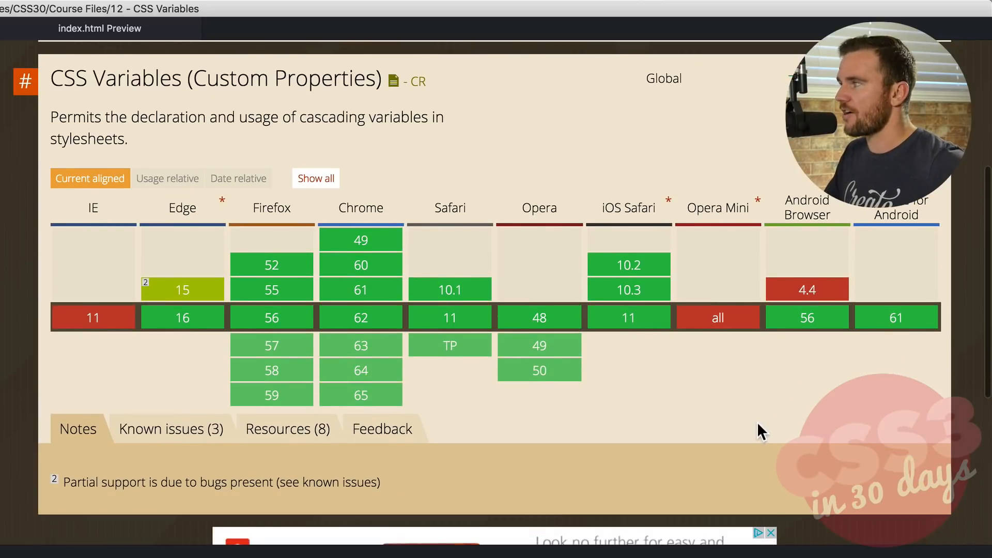
mouse_move(766, 430)
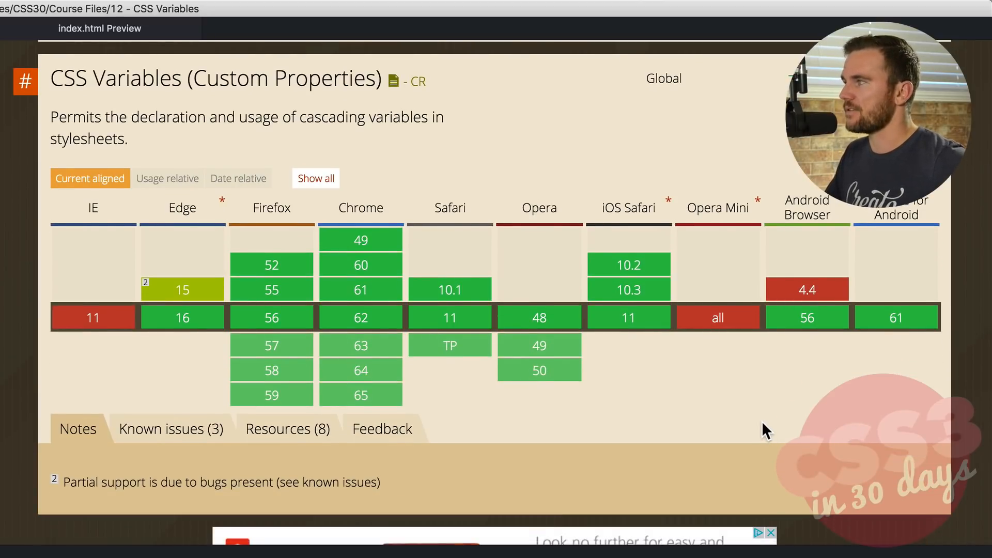
mouse_move(753, 403)
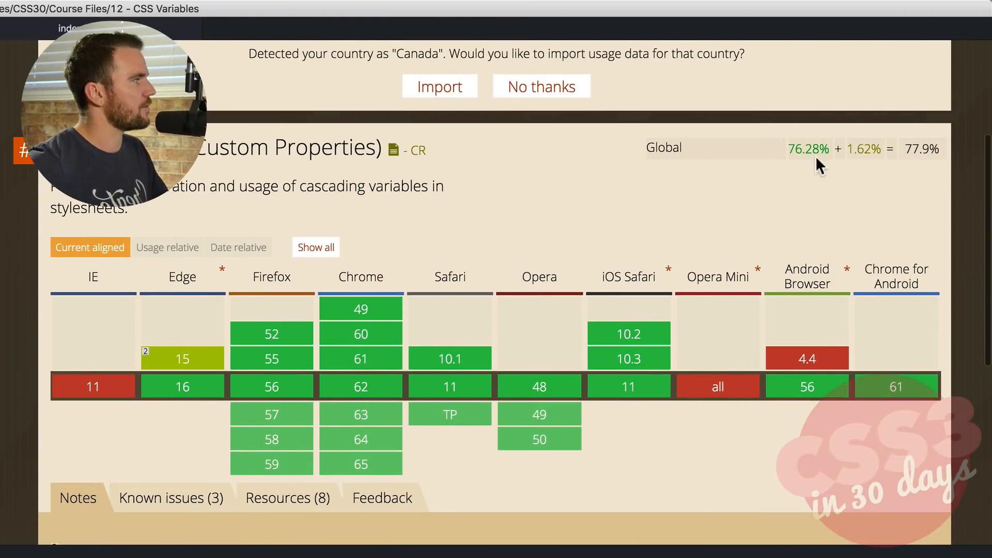
mouse_move(926, 175)
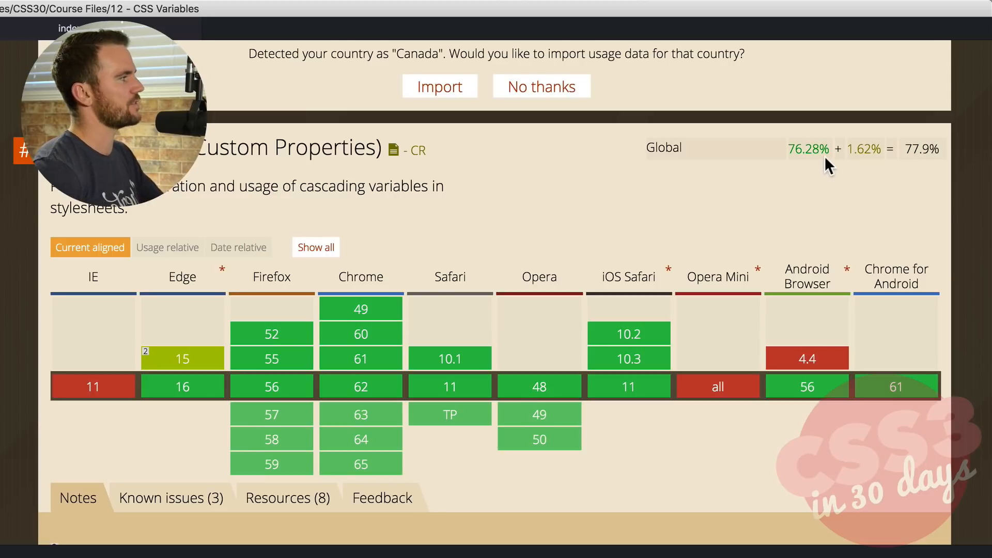
scroll(up, 3)
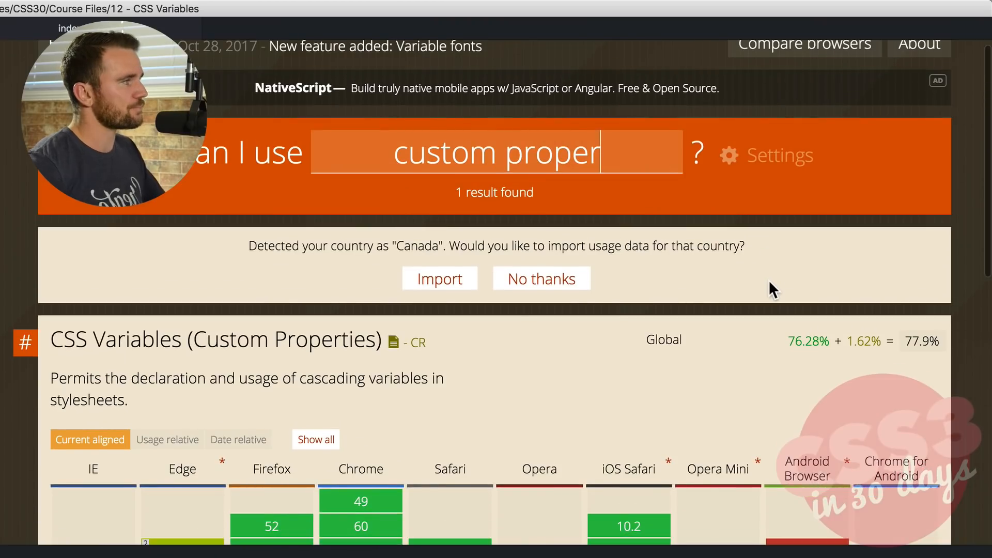